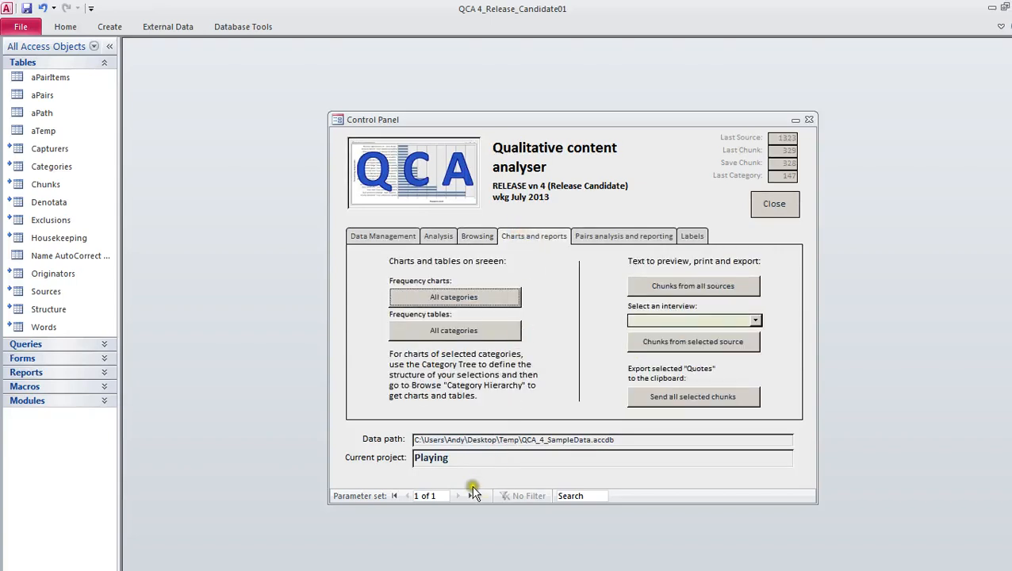
mouse_move(477, 487)
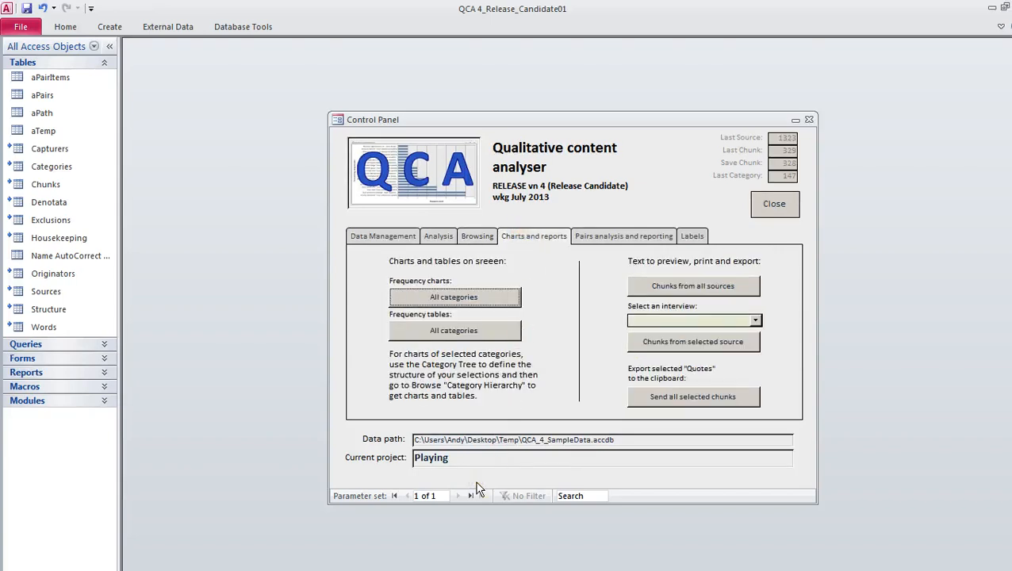
mouse_move(300, 343)
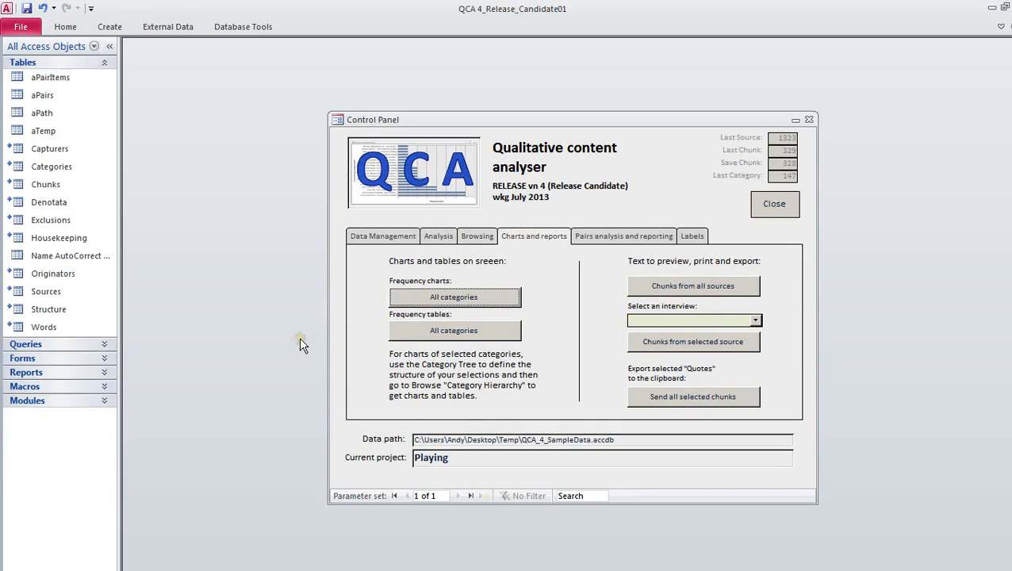
mouse_move(438, 234)
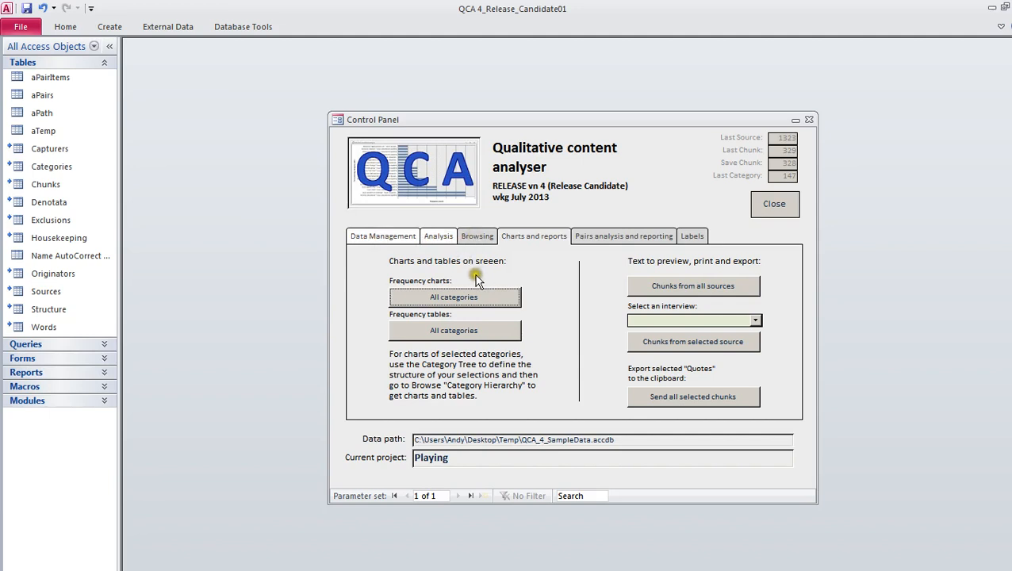
mouse_move(378, 327)
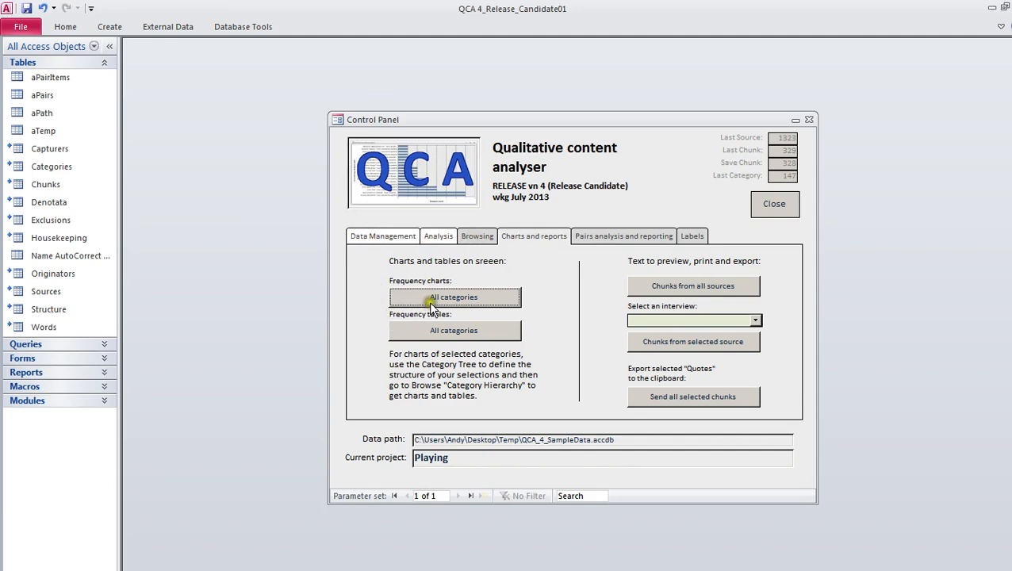
Step: Show the stacked frequency chart of all categories across all sources
click(454, 297)
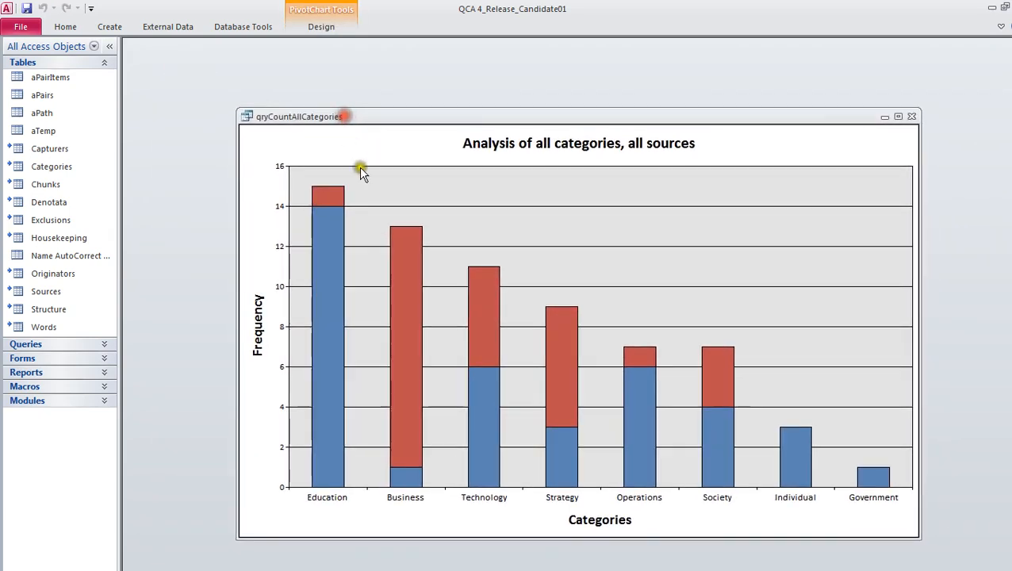
mouse_move(416, 273)
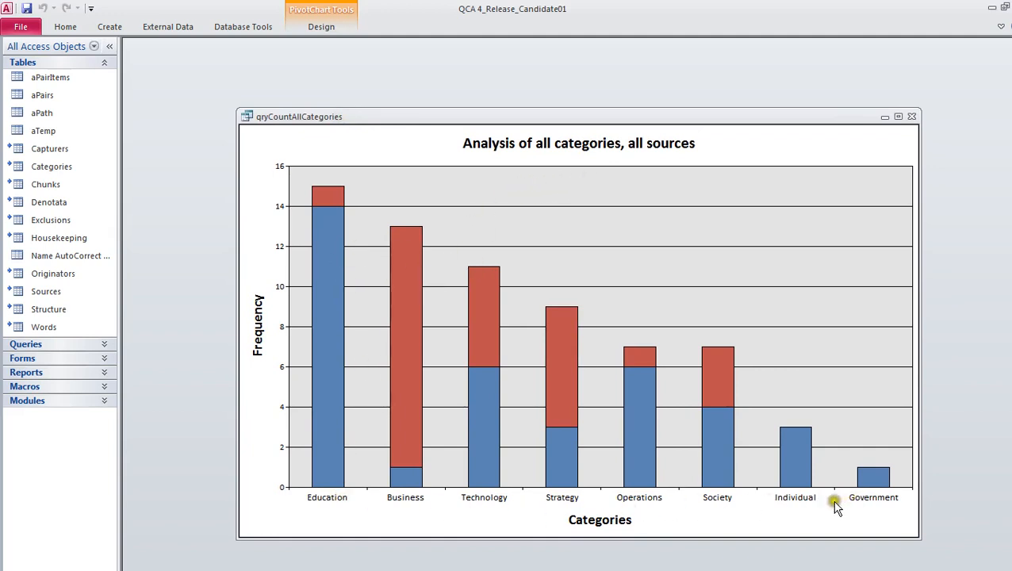
mouse_move(673, 454)
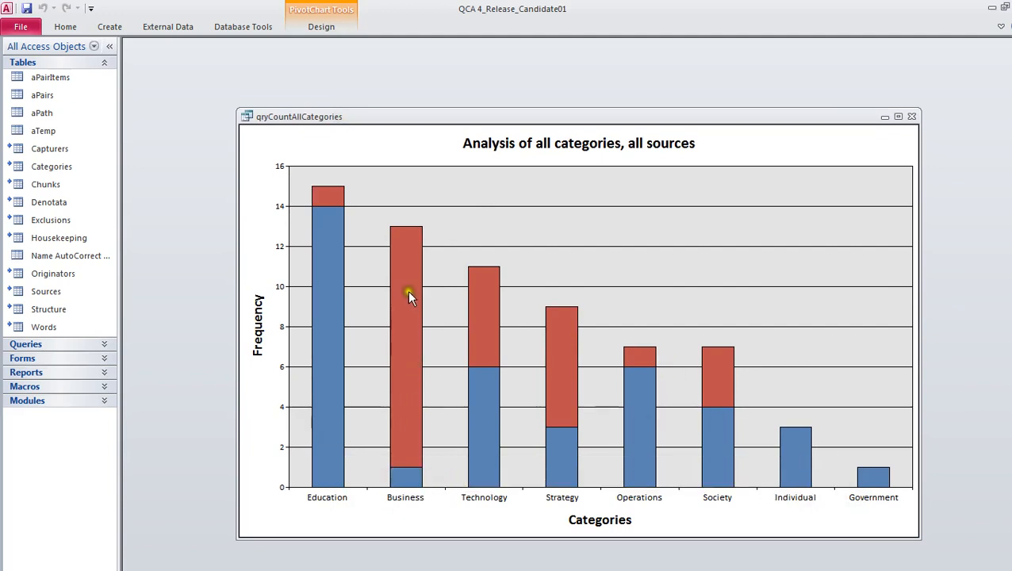
mouse_move(658, 352)
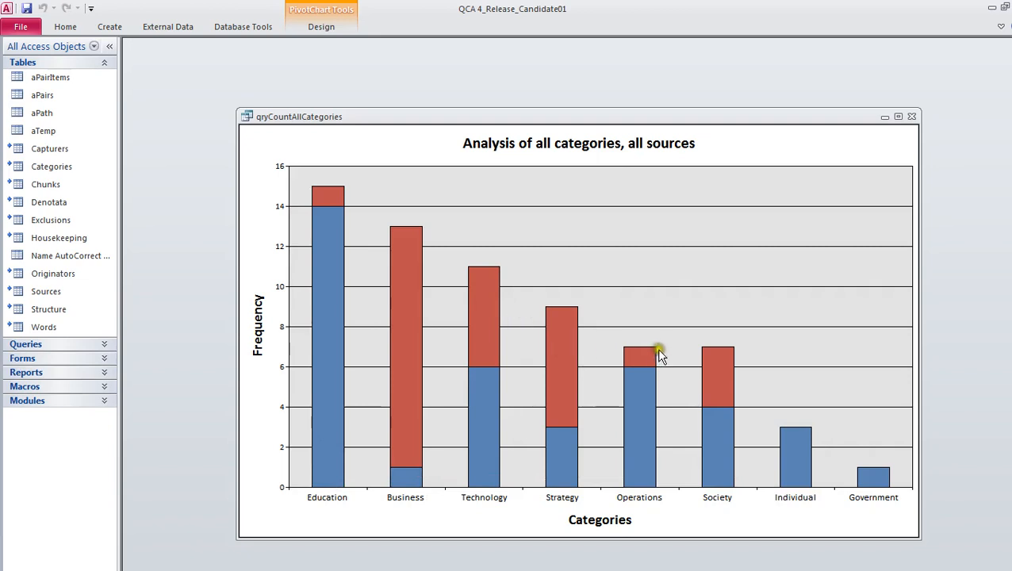
mouse_move(315, 390)
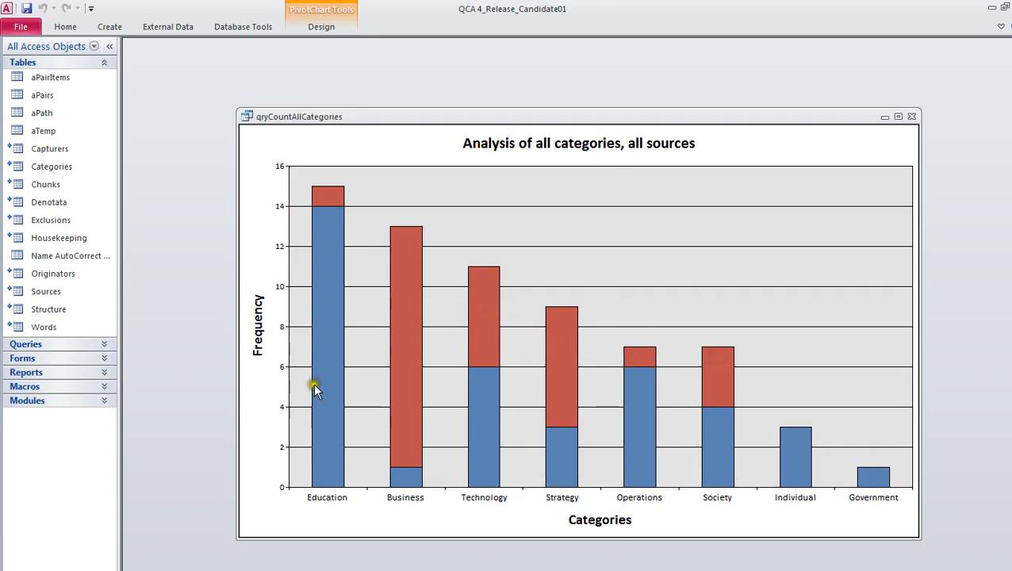
mouse_move(850, 475)
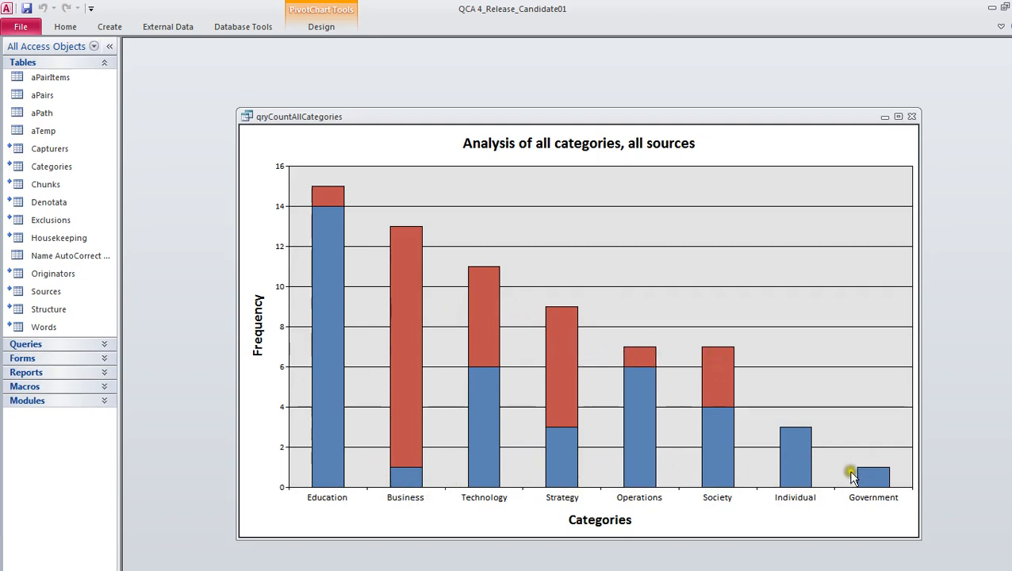
mouse_move(774, 515)
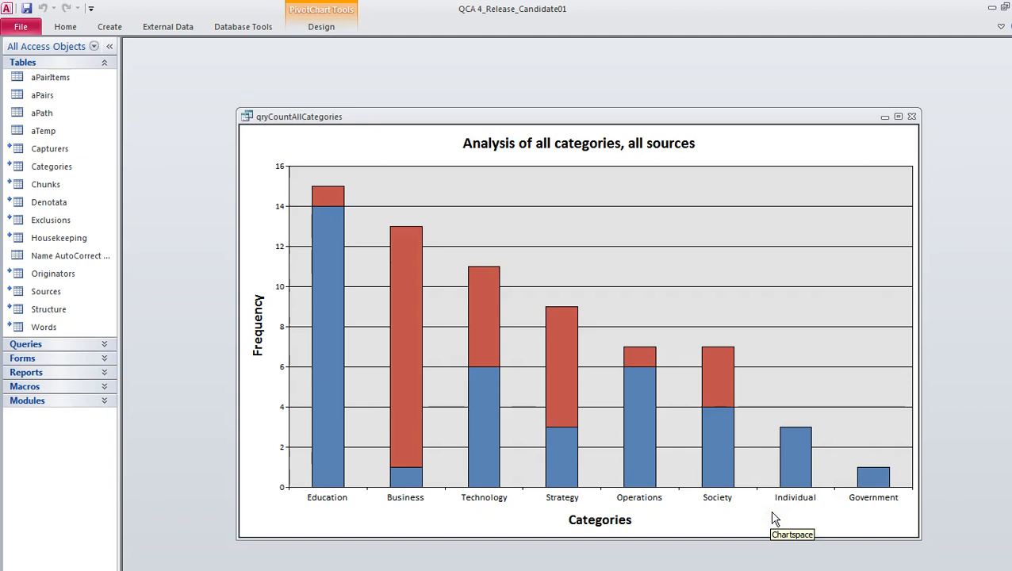
mouse_move(712, 513)
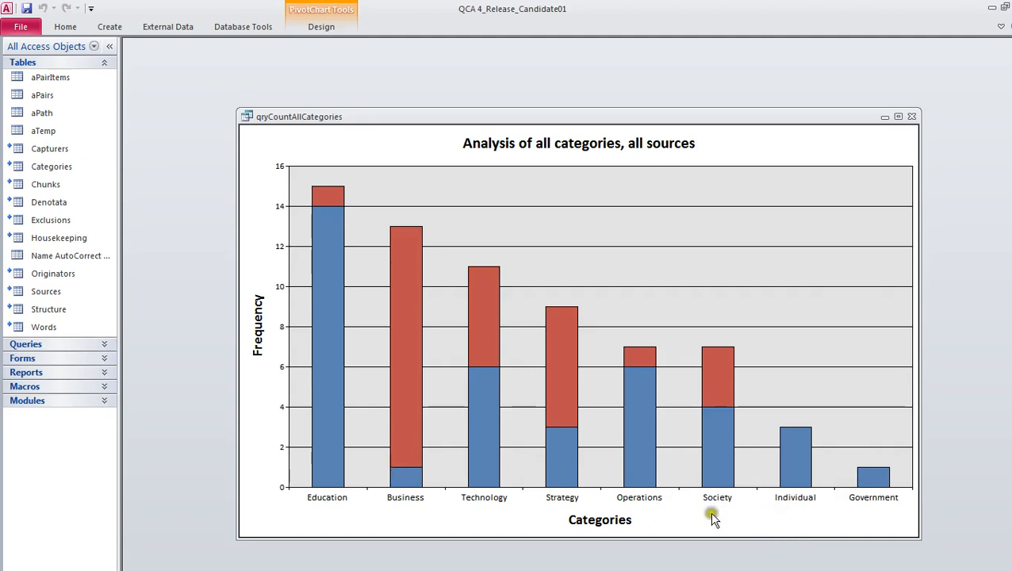
mouse_move(912, 118)
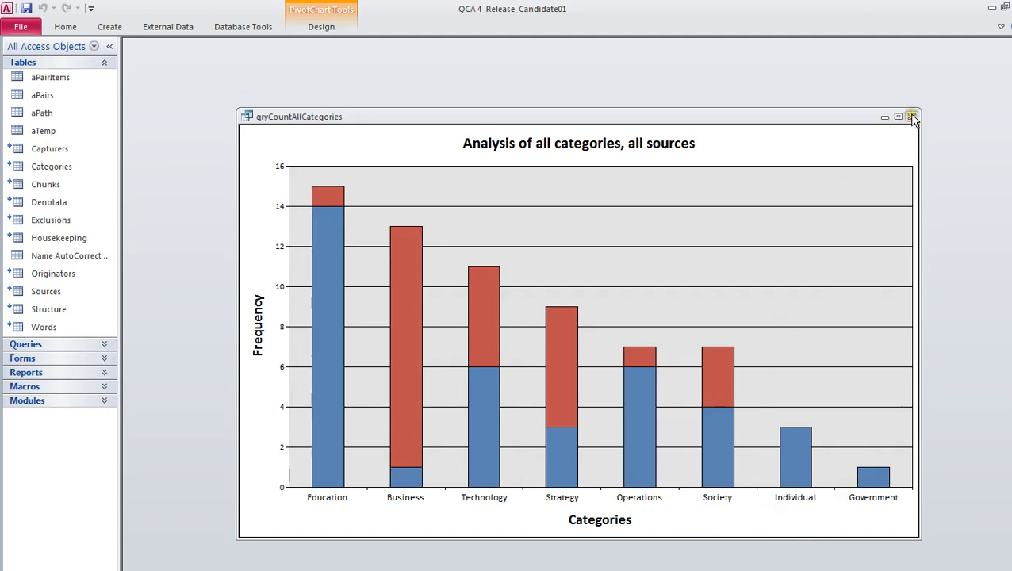
mouse_move(913, 117)
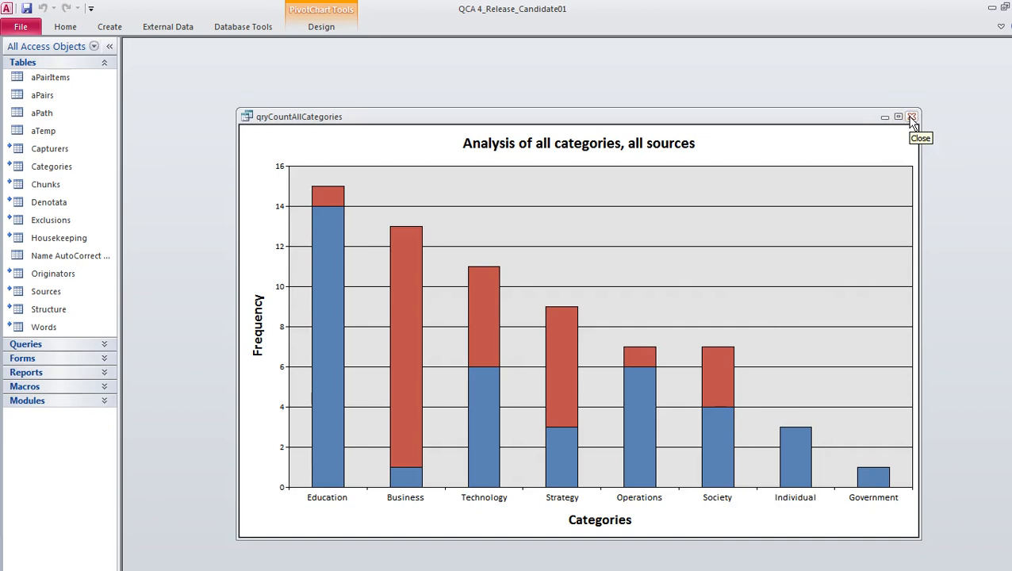
Step: Close the all-categories chart to return to the Control Panel
click(912, 117)
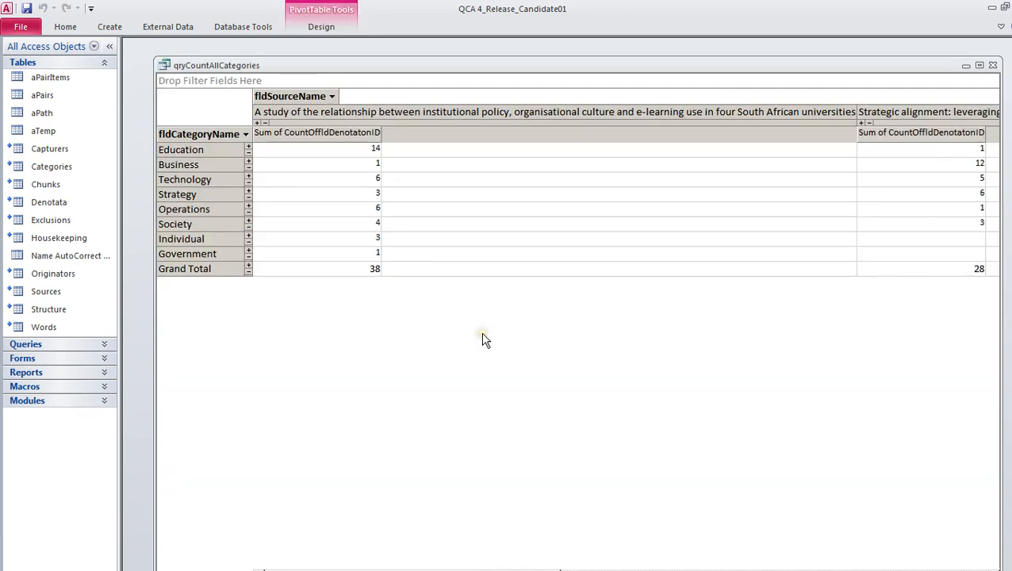
mouse_move(522, 219)
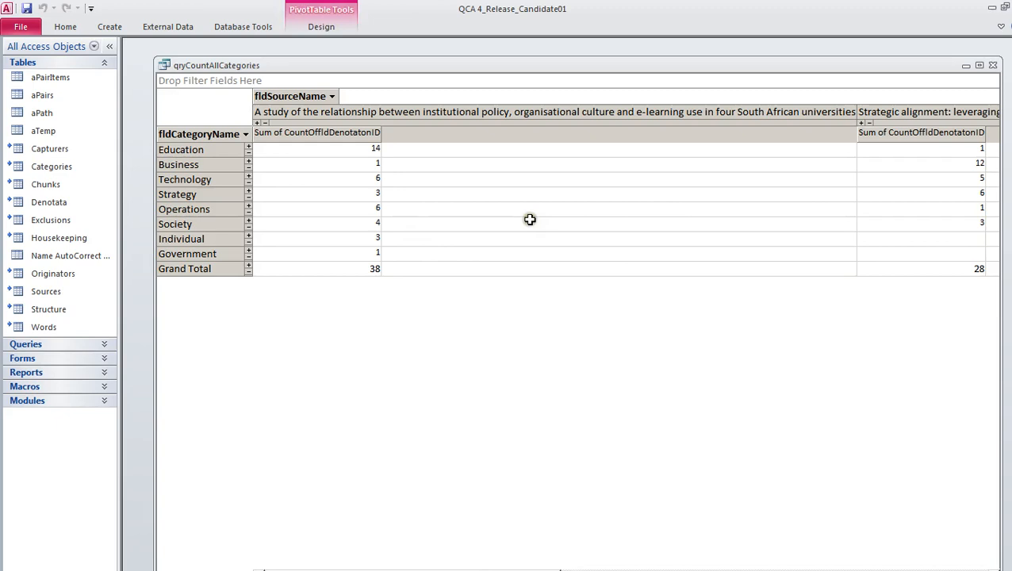
mouse_move(850, 133)
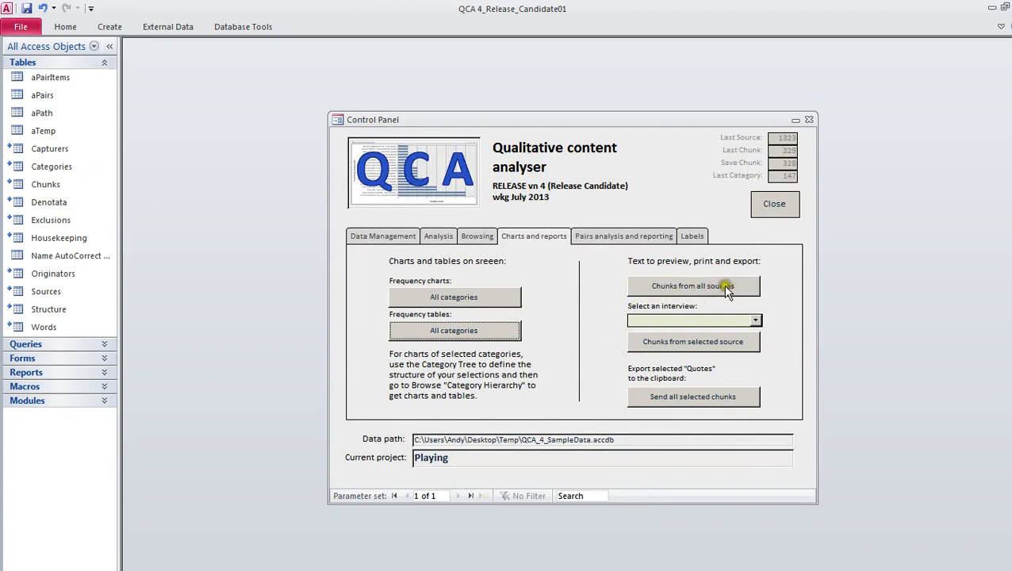
click(693, 286)
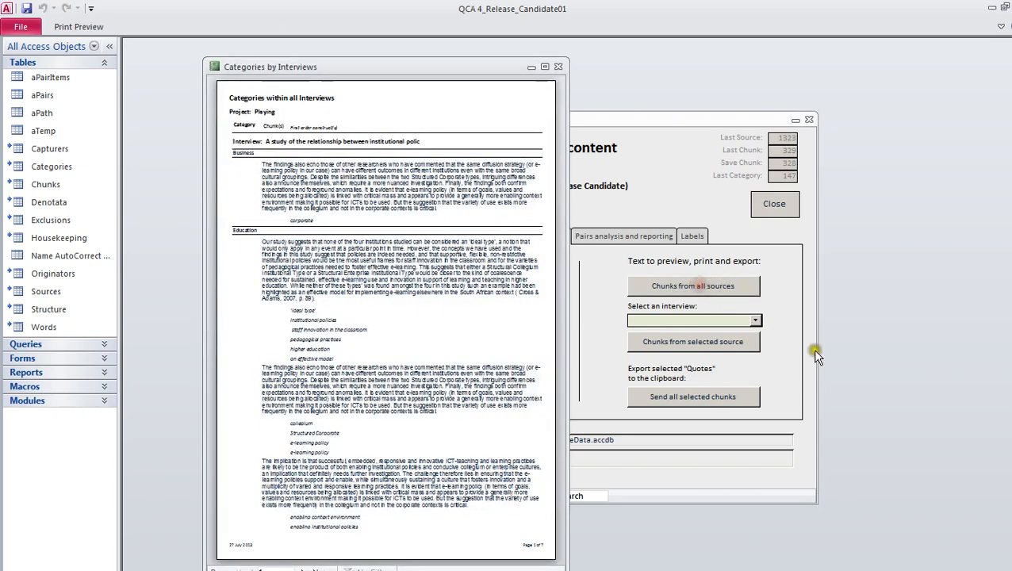
mouse_move(848, 421)
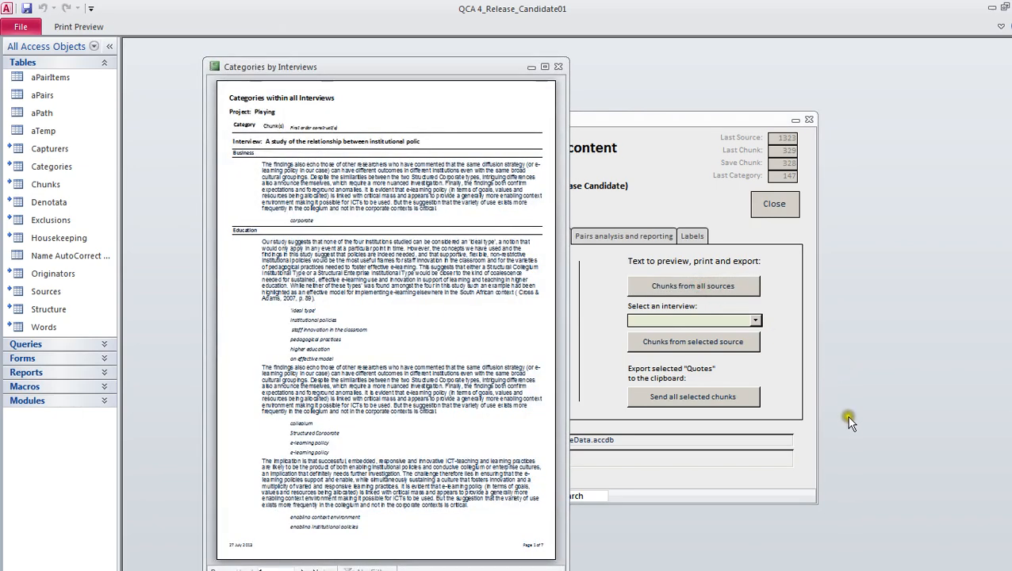
mouse_move(627, 542)
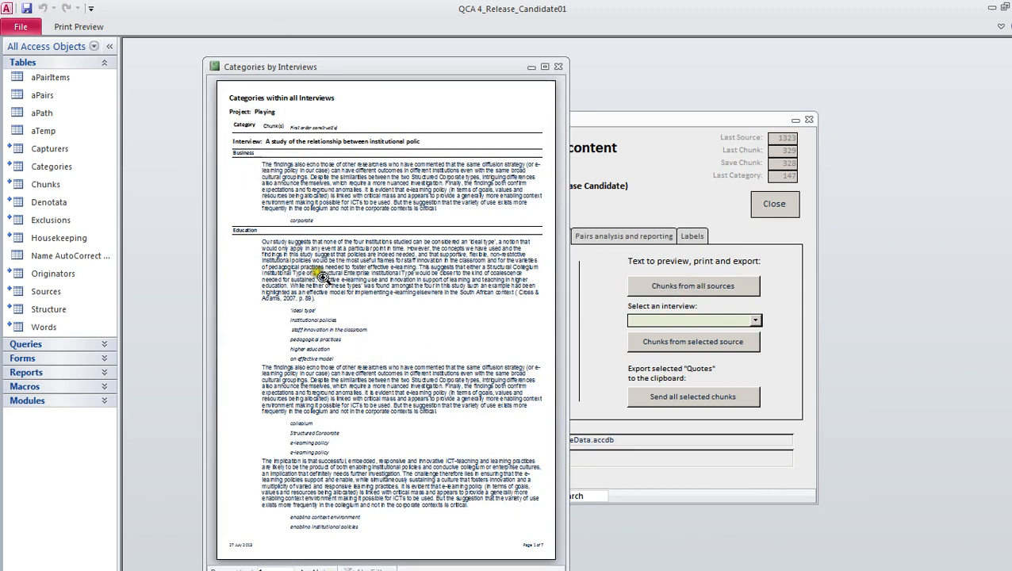
mouse_move(250, 193)
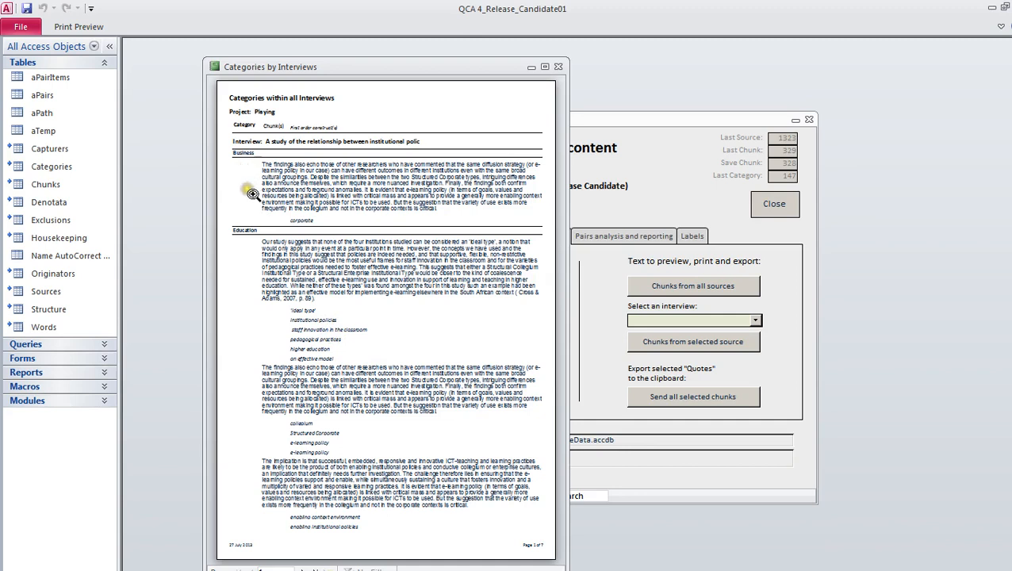
mouse_move(241, 251)
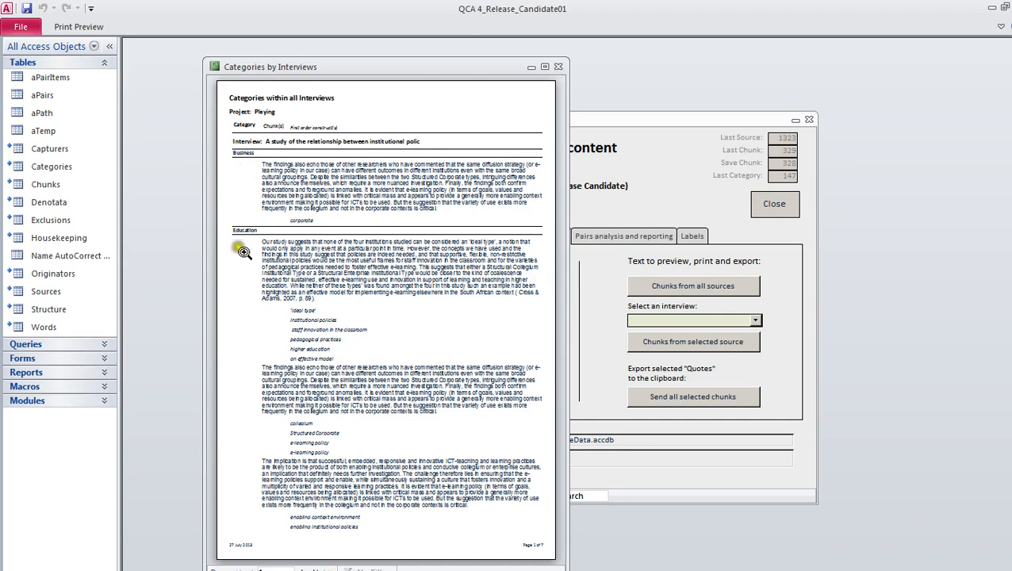
mouse_move(245, 262)
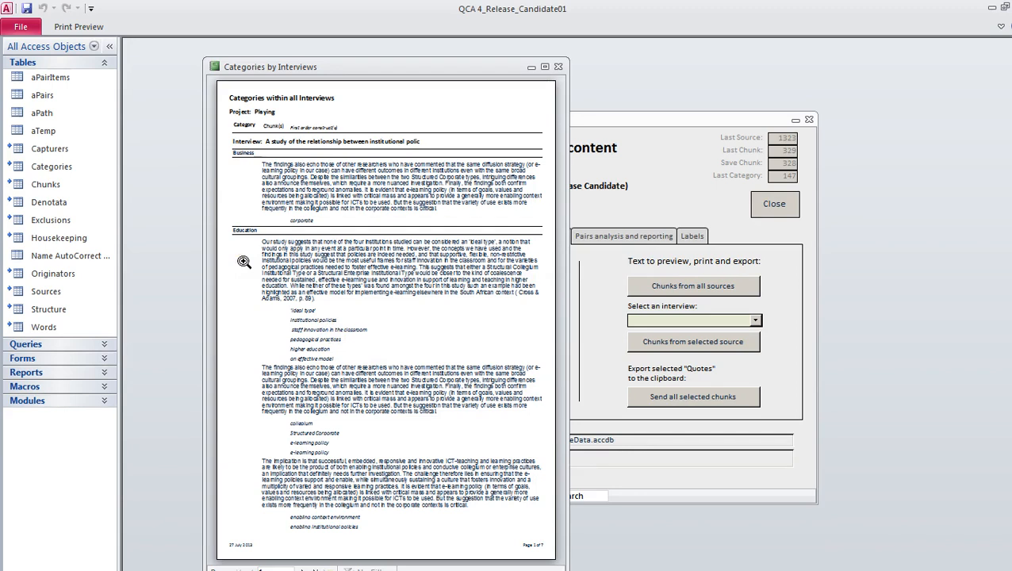
mouse_move(362, 438)
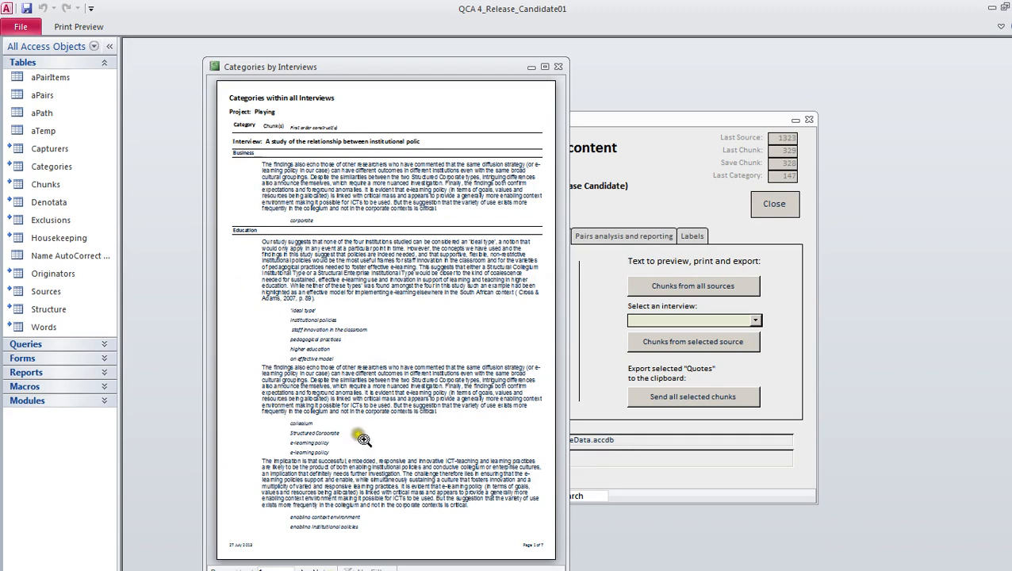
mouse_move(405, 441)
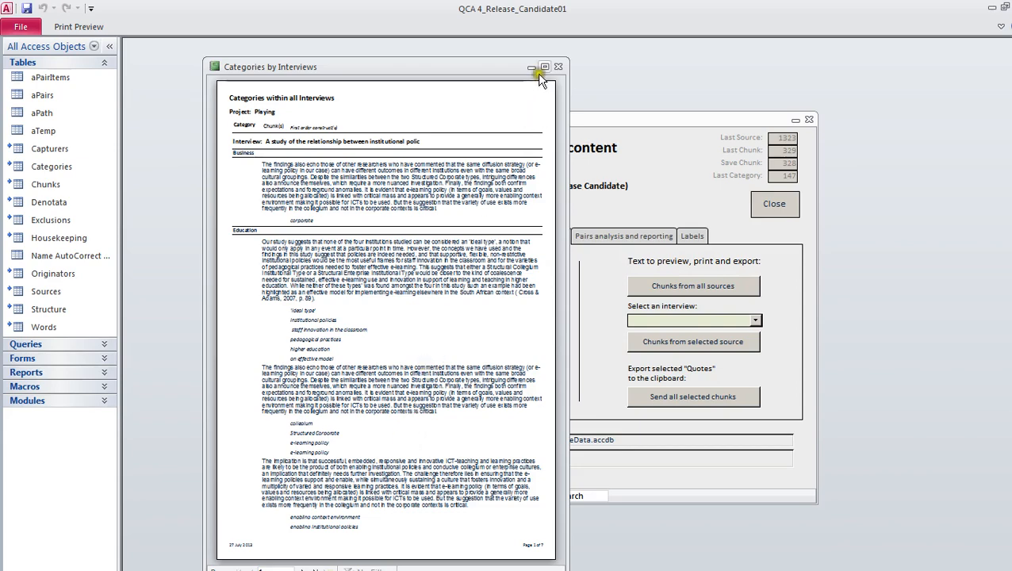
click(558, 66)
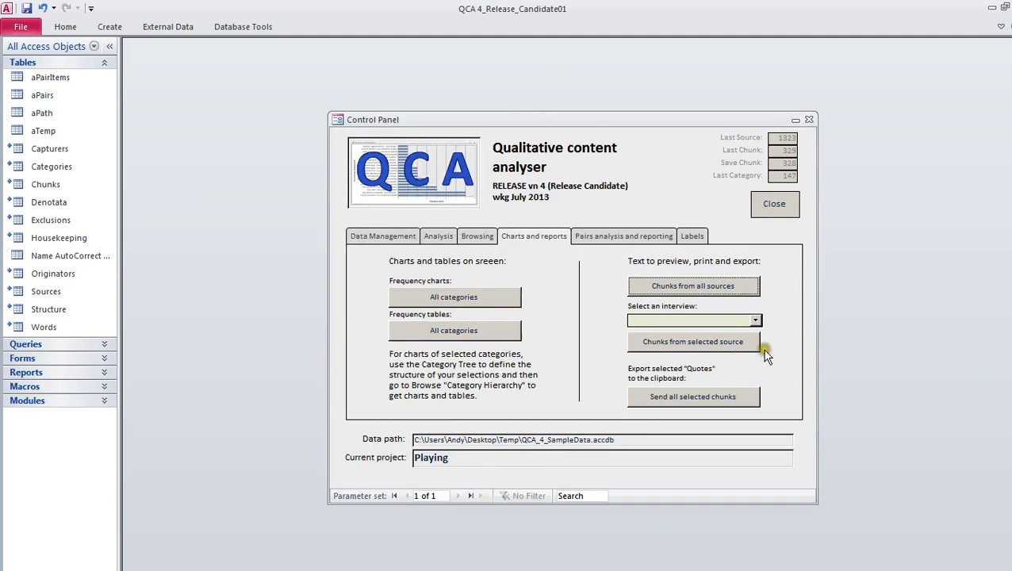
Step: Select the Strategic alignment interview, preview its chunks, then close the preview
click(755, 321)
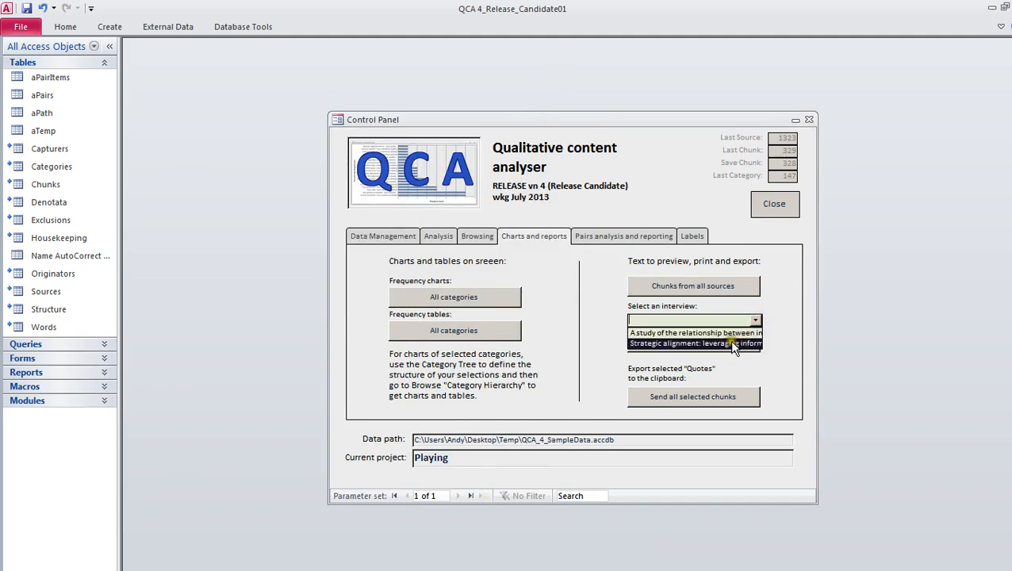
click(695, 342)
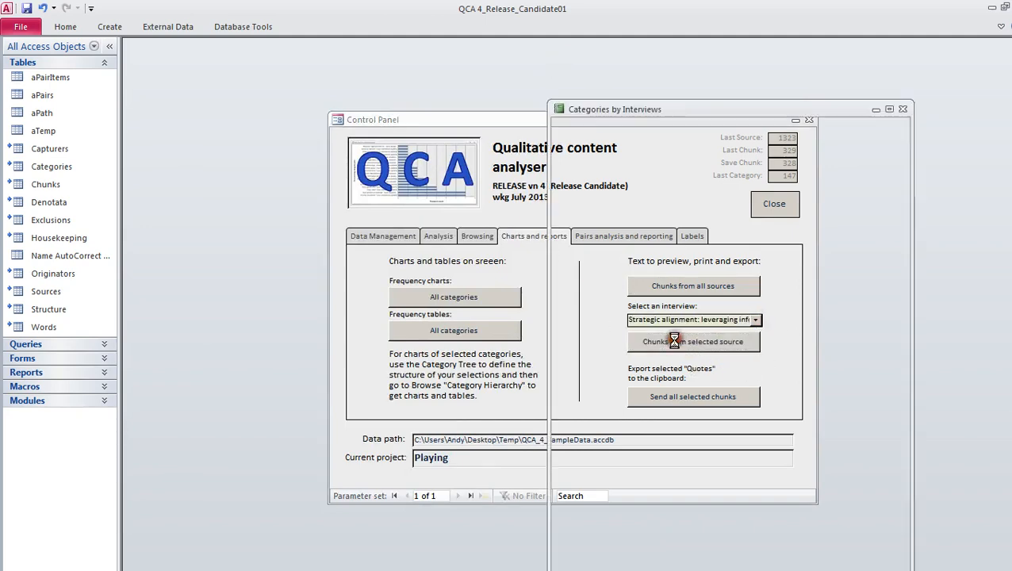
click(692, 341)
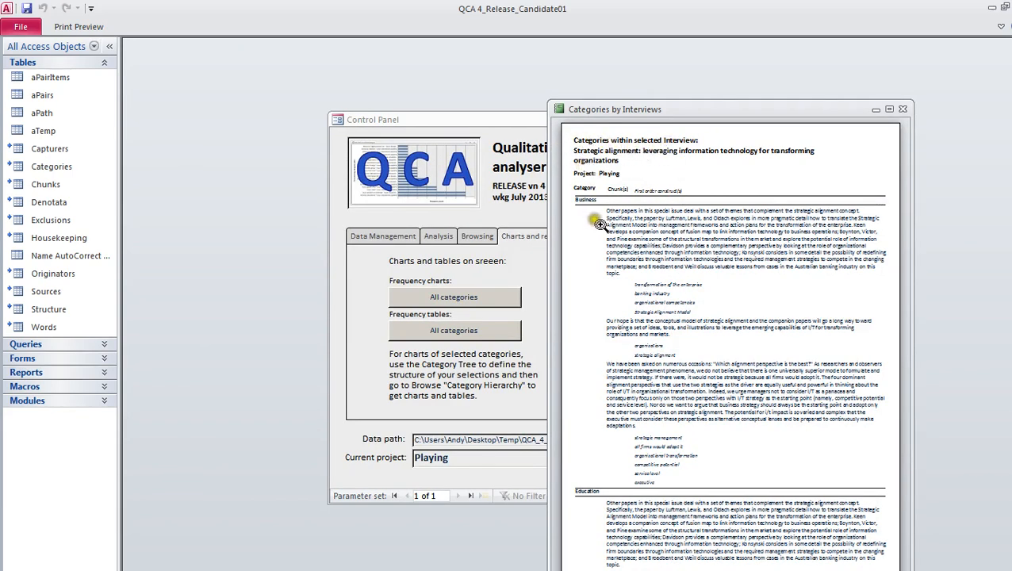
click(903, 108)
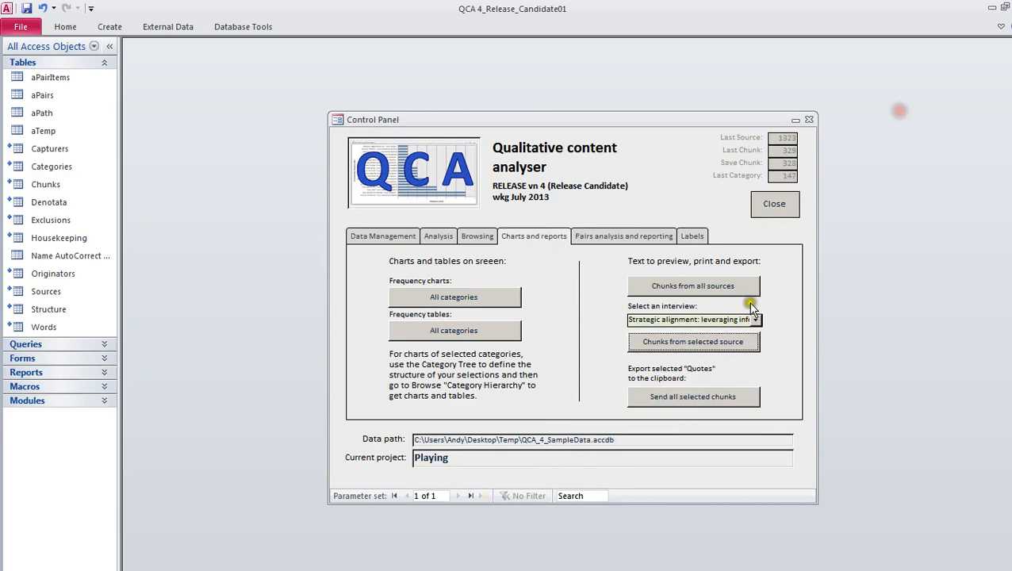
mouse_move(599, 283)
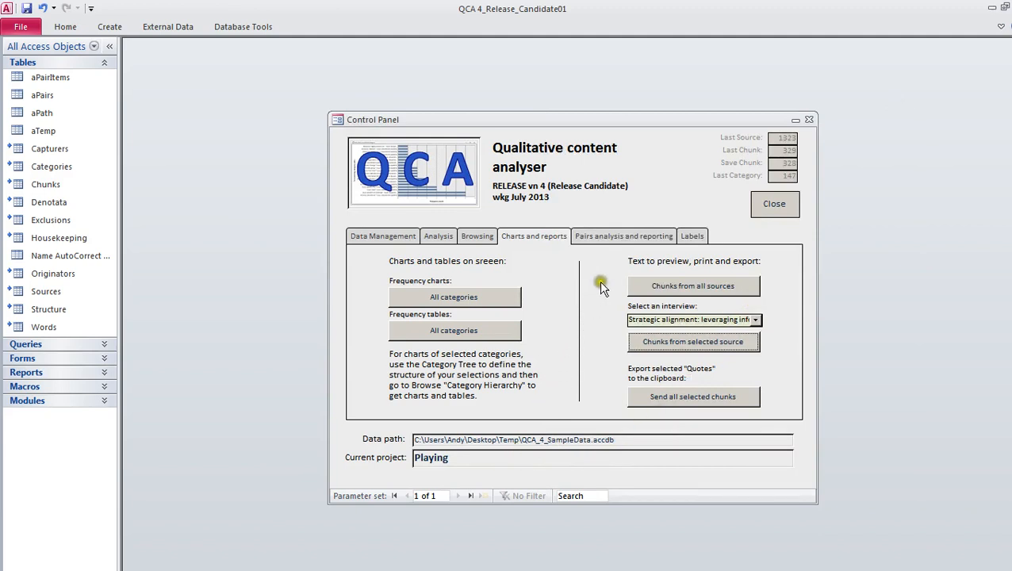
mouse_move(632, 375)
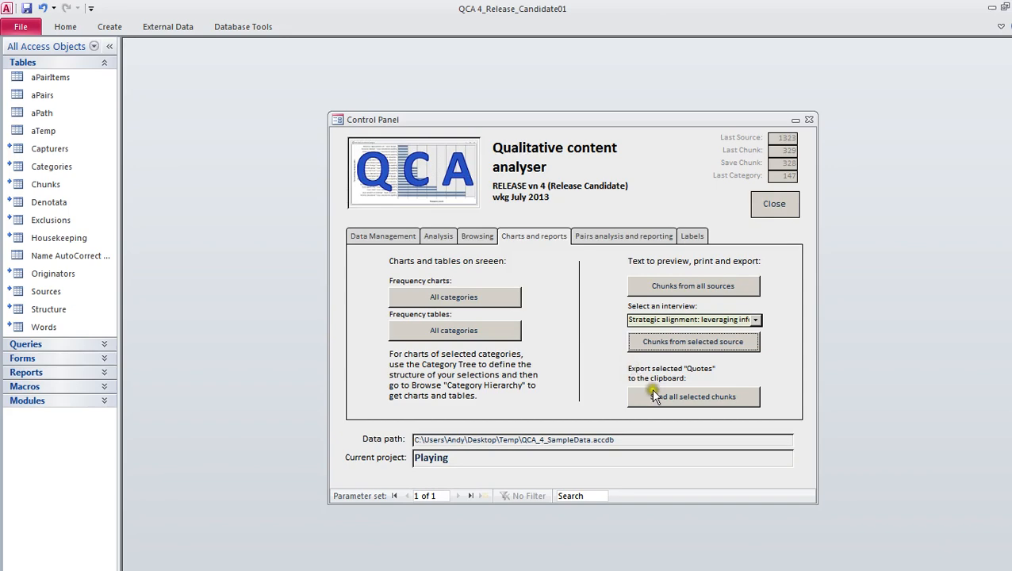
Step: In Browse chunks, mark records 1, 4 and 7 as Selected, then close the form
click(476, 235)
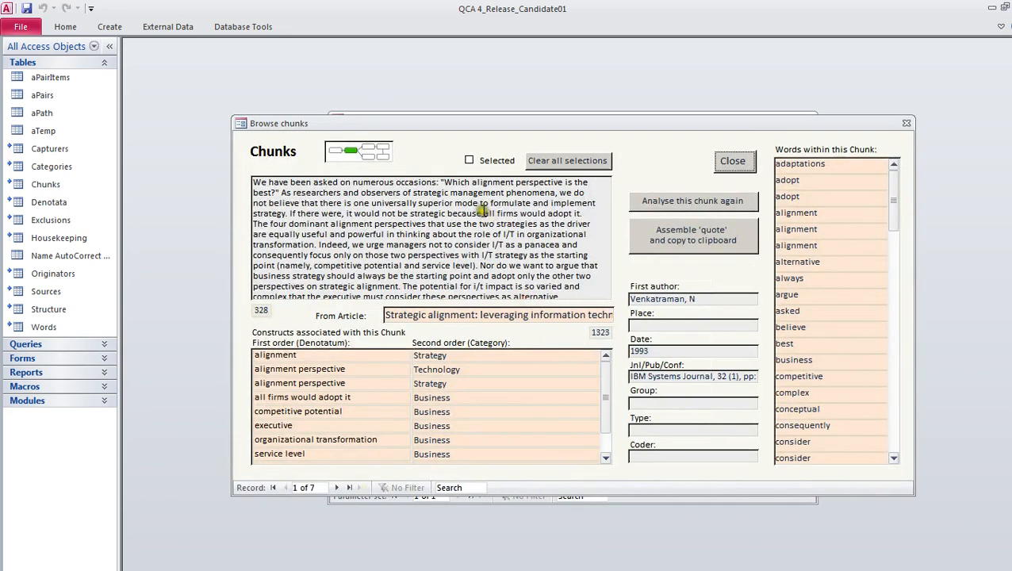
click(469, 159)
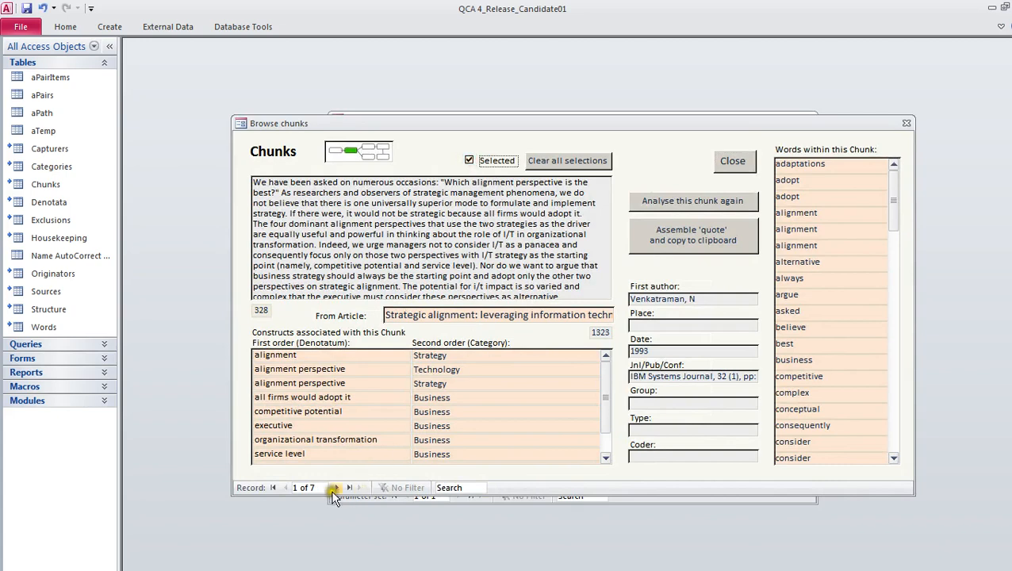
click(334, 487)
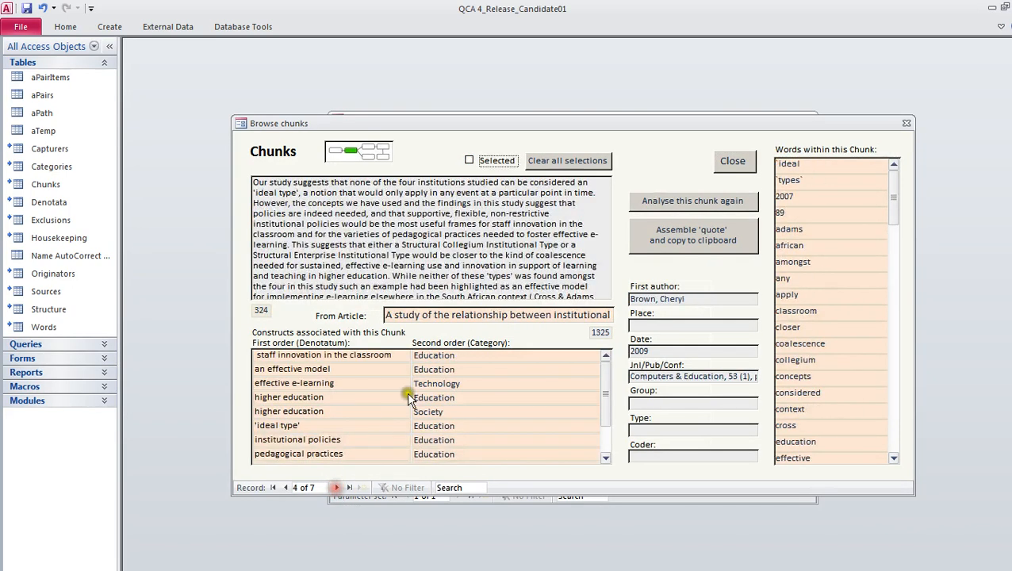
click(468, 158)
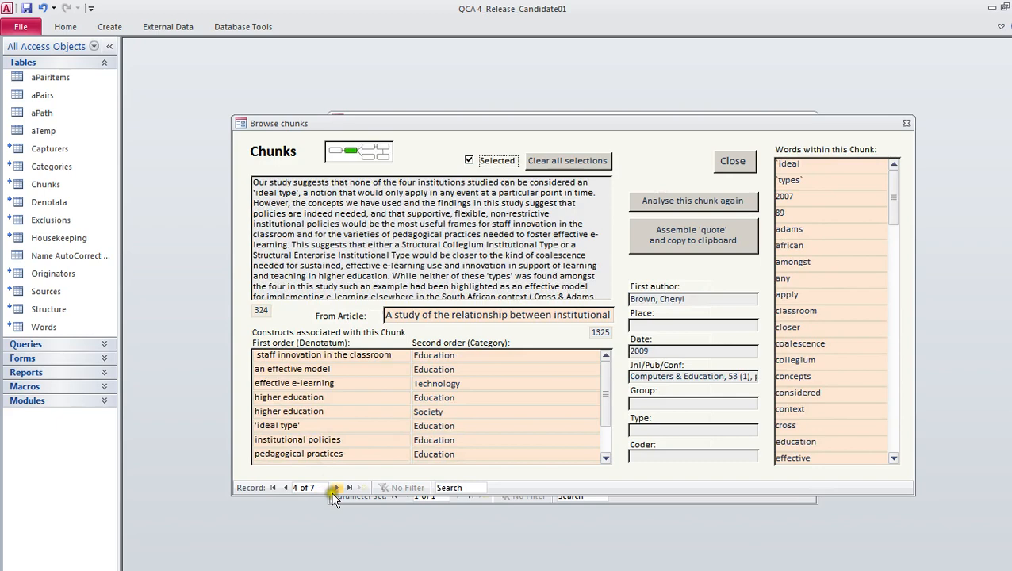
click(336, 487)
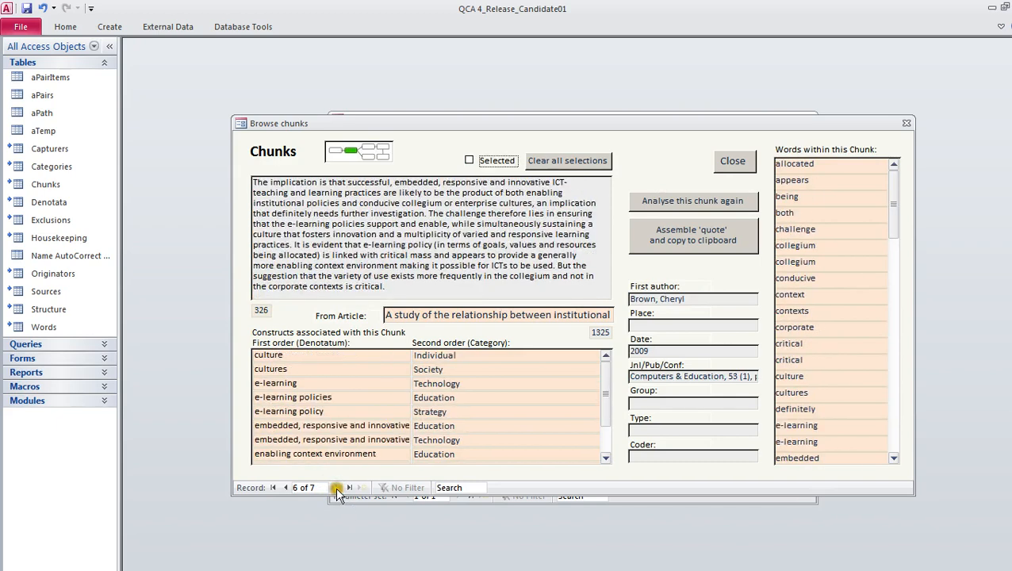
click(337, 487)
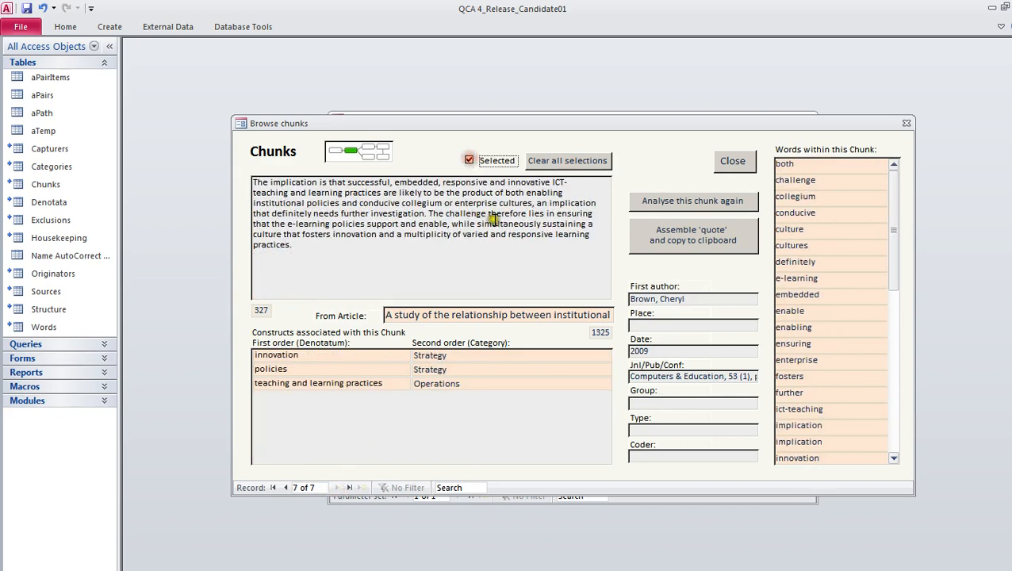
click(733, 162)
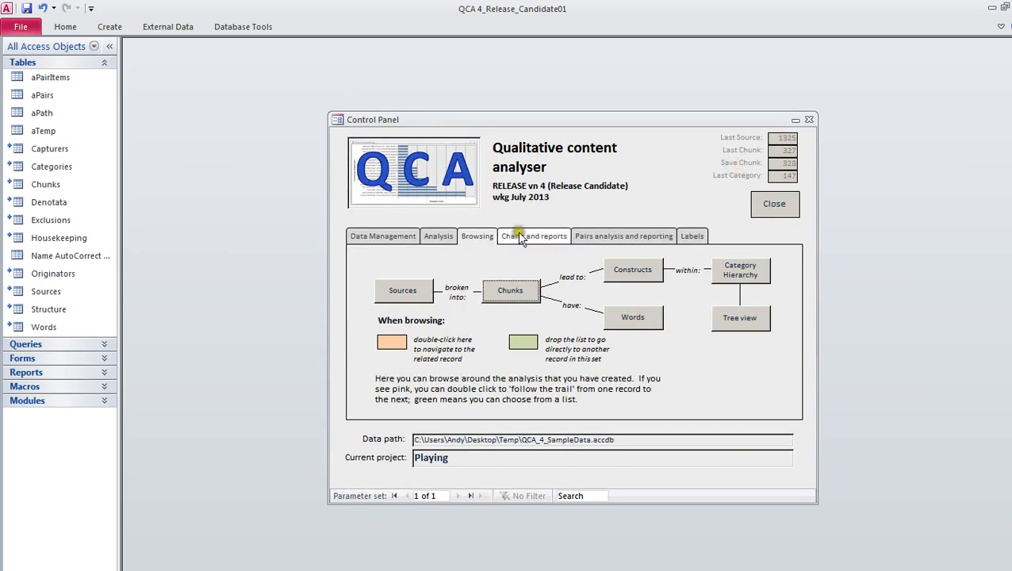
Step: Send all selected chunks to the clipboard as quotes and acknowledge the confirmation
click(533, 235)
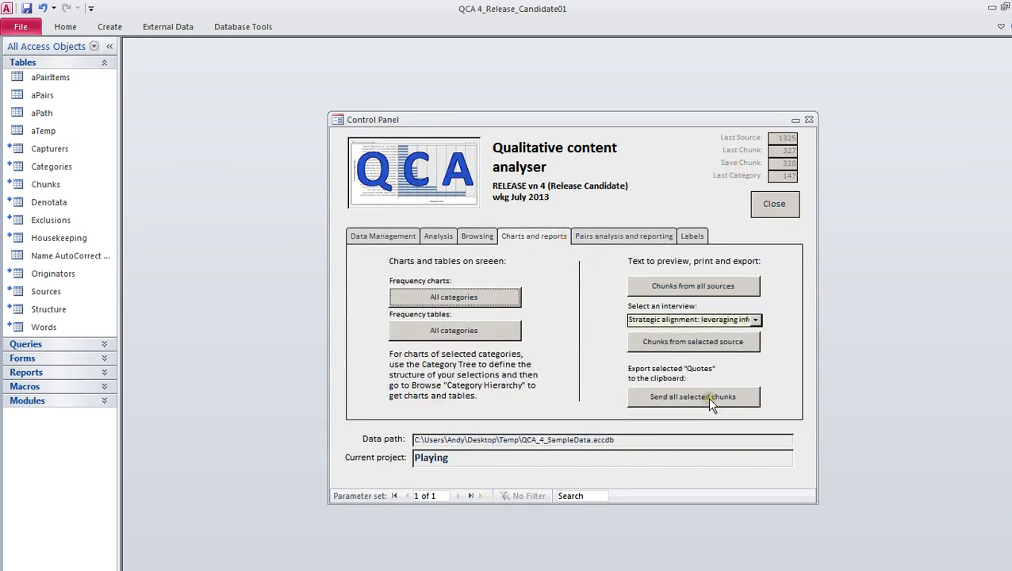
mouse_move(652, 377)
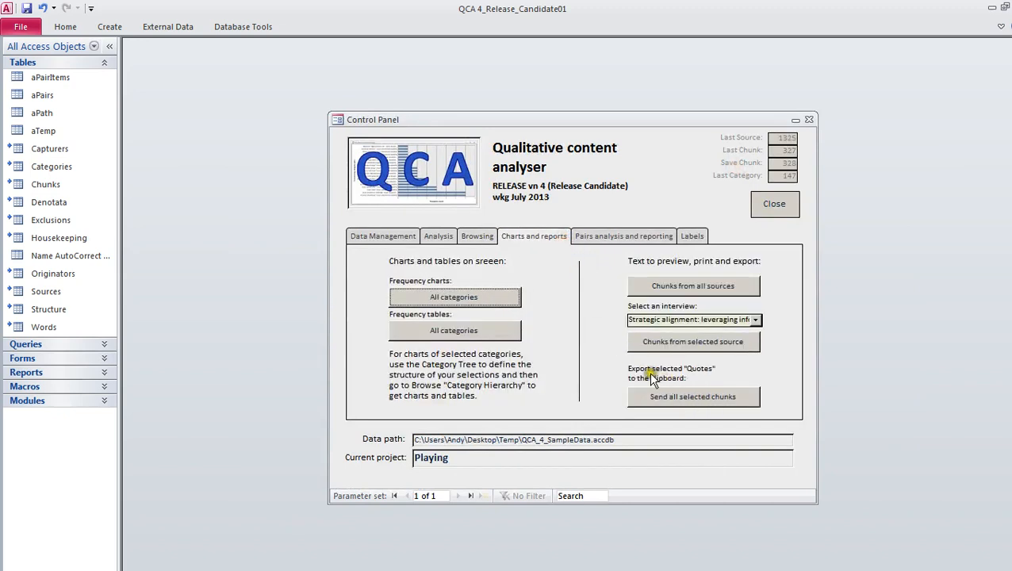
click(692, 397)
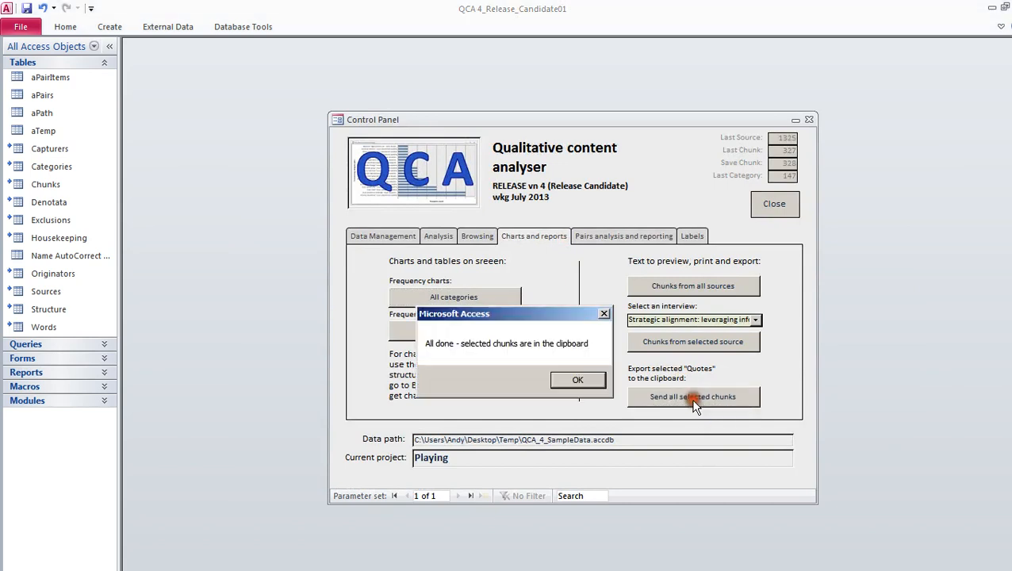
click(577, 379)
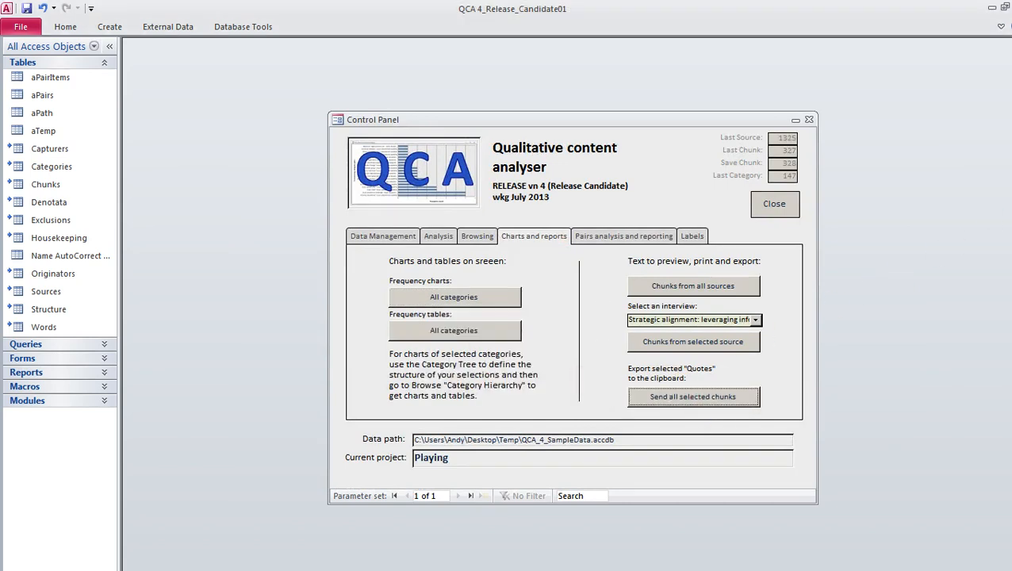
mouse_move(964, 209)
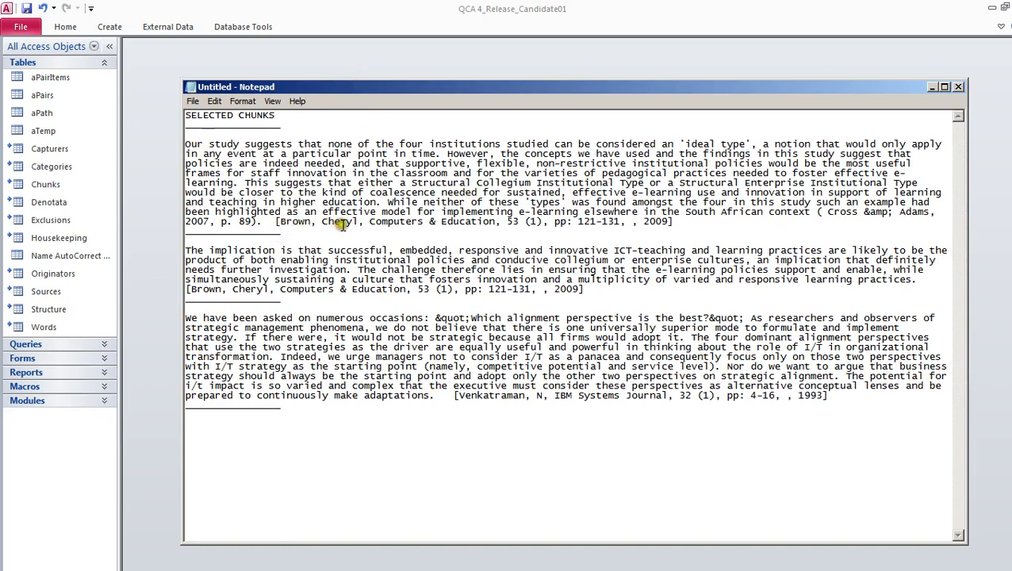
mouse_move(358, 225)
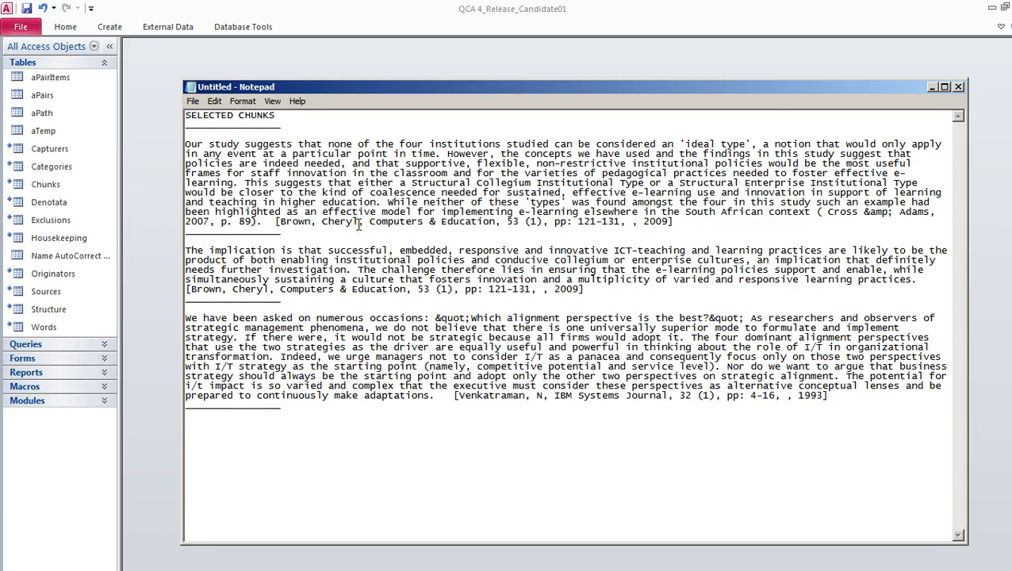
mouse_move(511, 246)
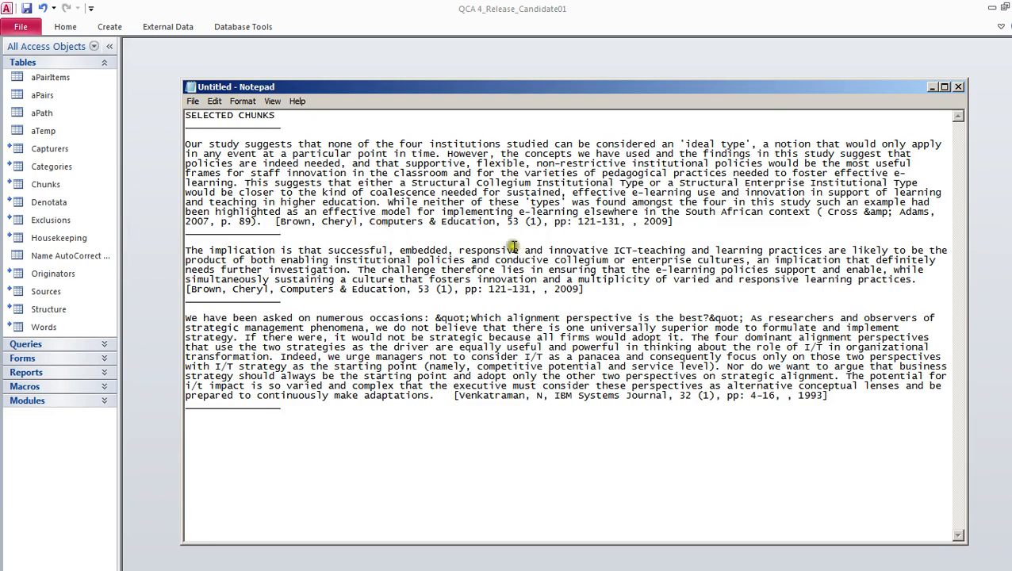
mouse_move(833, 238)
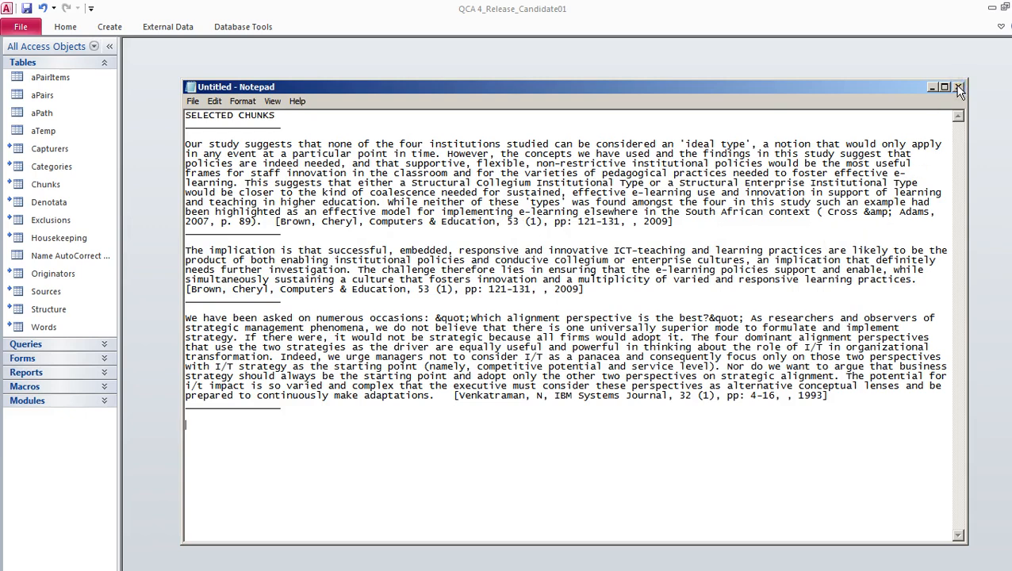
mouse_move(958, 86)
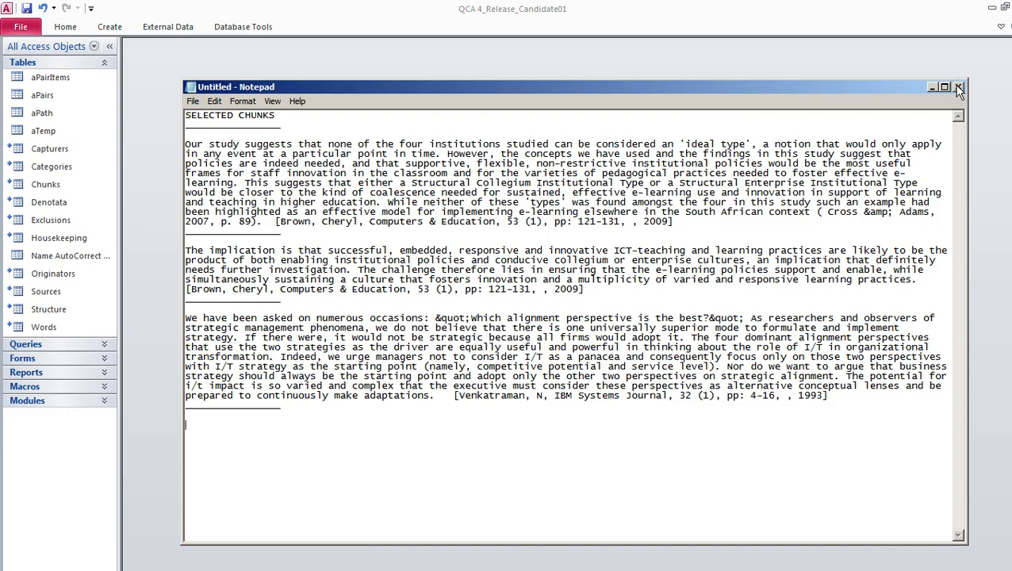
Step: Close Notepad after reviewing the pasted chunks under the SELECTED CHUNKS heading
click(958, 86)
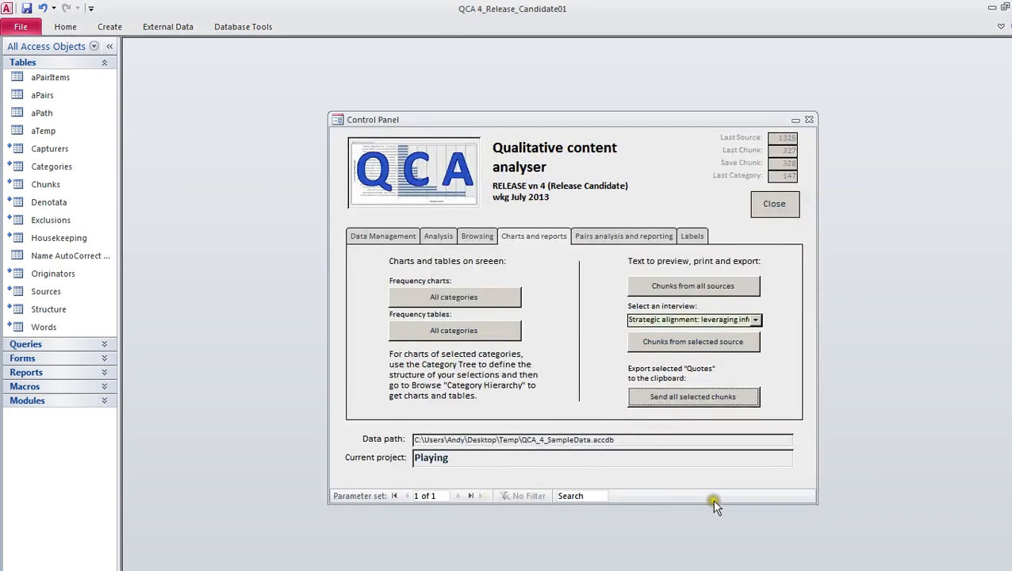
mouse_move(712, 502)
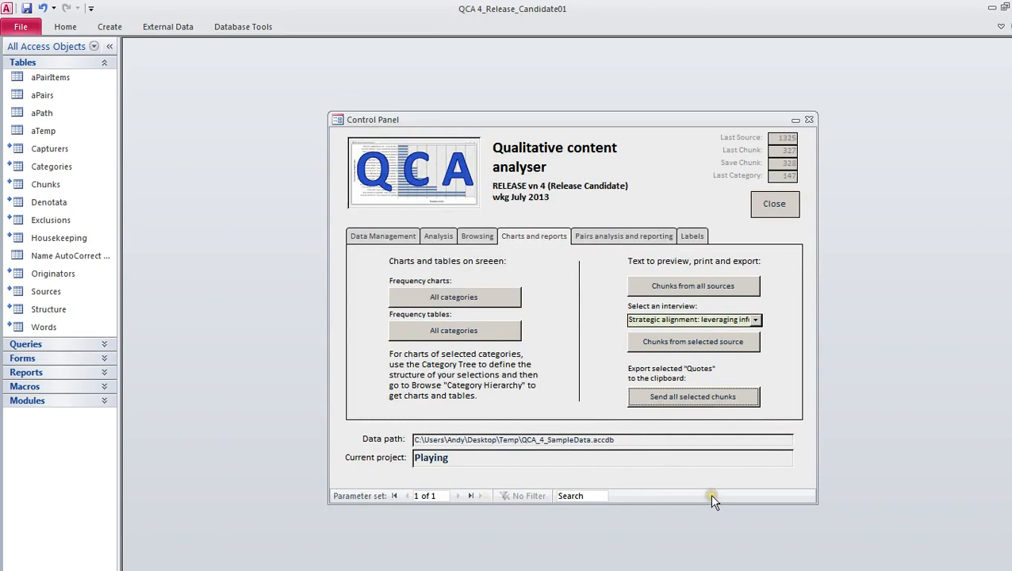
mouse_move(587, 380)
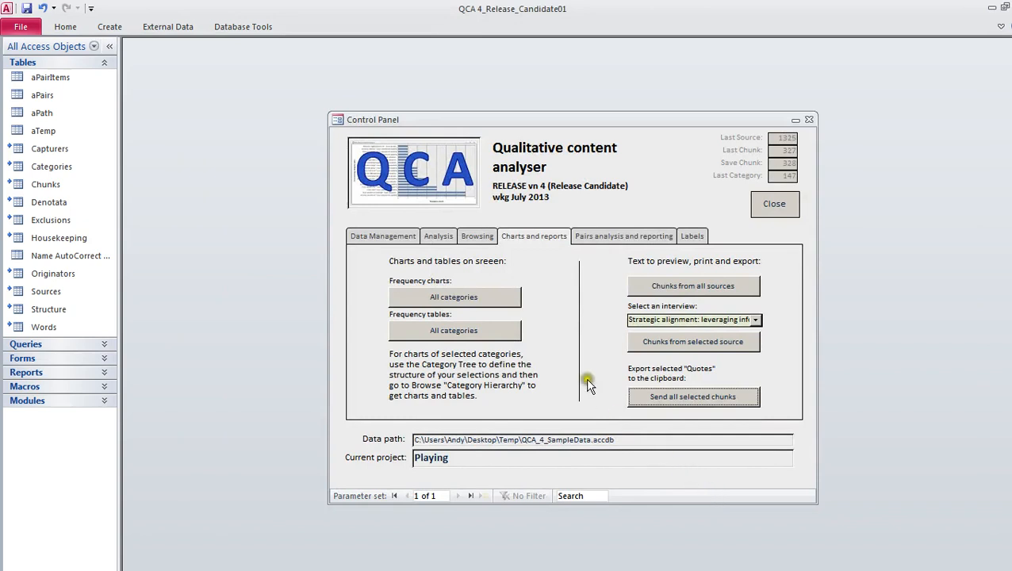
mouse_move(673, 191)
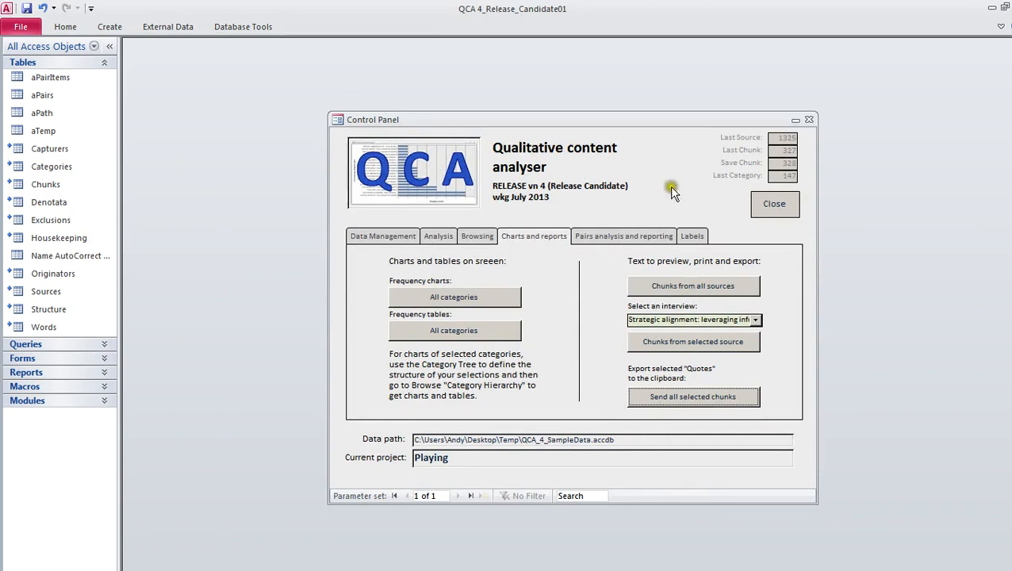
Step: Expand the Home ribbon above the Control Panel
click(65, 26)
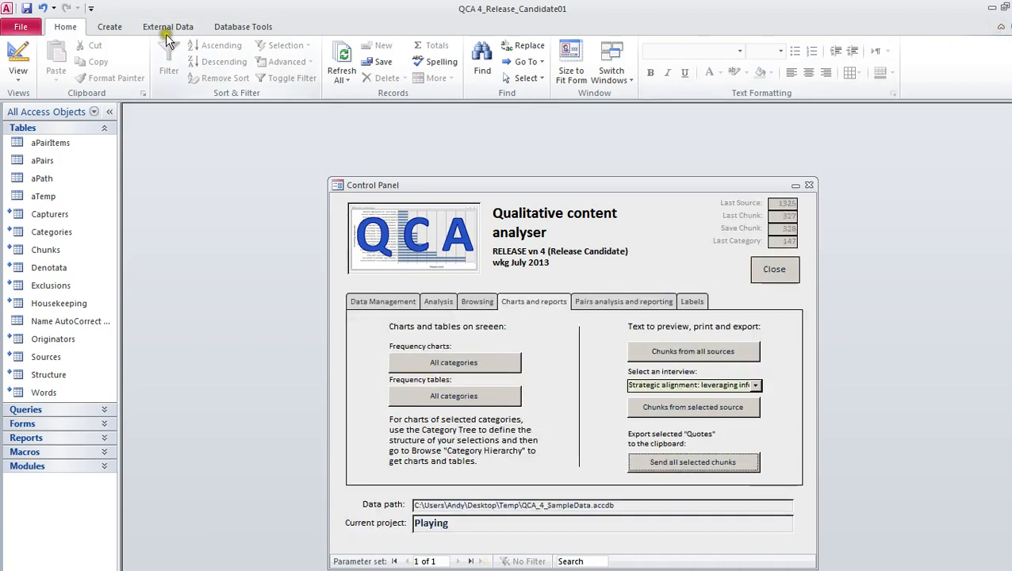
Step: Show the Create ribbon, then switch the Control Panel to Pairs analysis and reporting
click(108, 26)
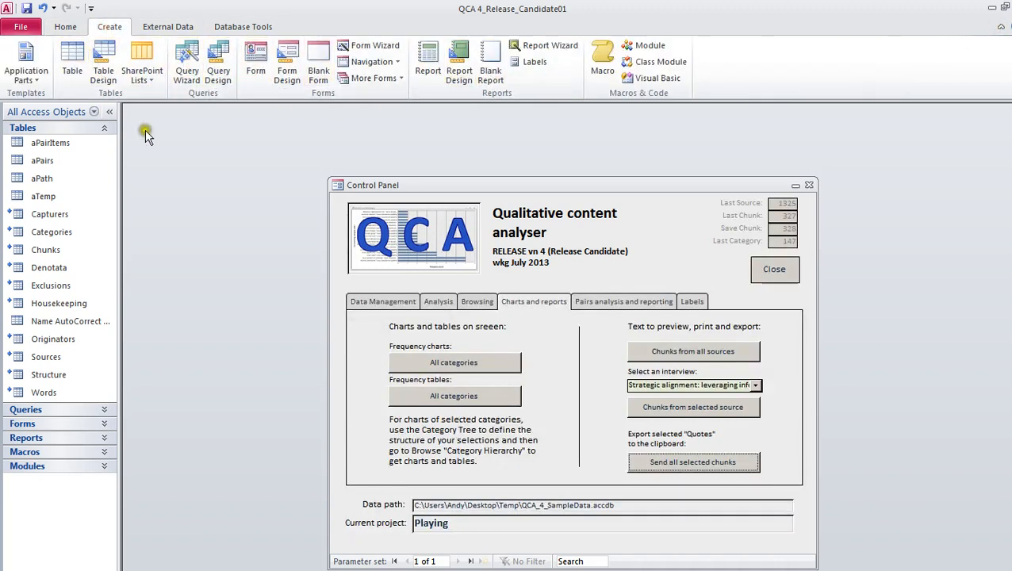
mouse_move(285, 152)
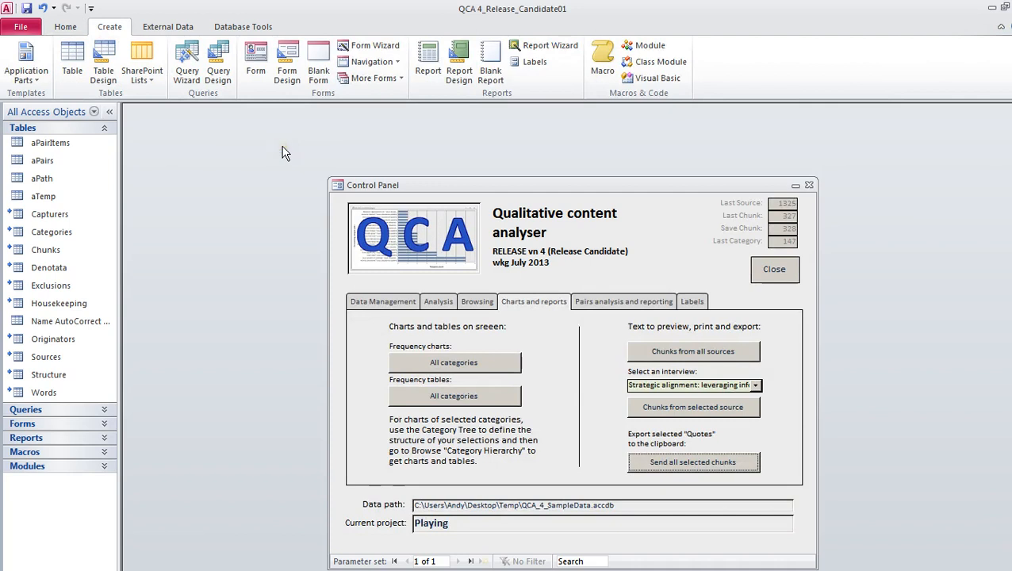
mouse_move(215, 302)
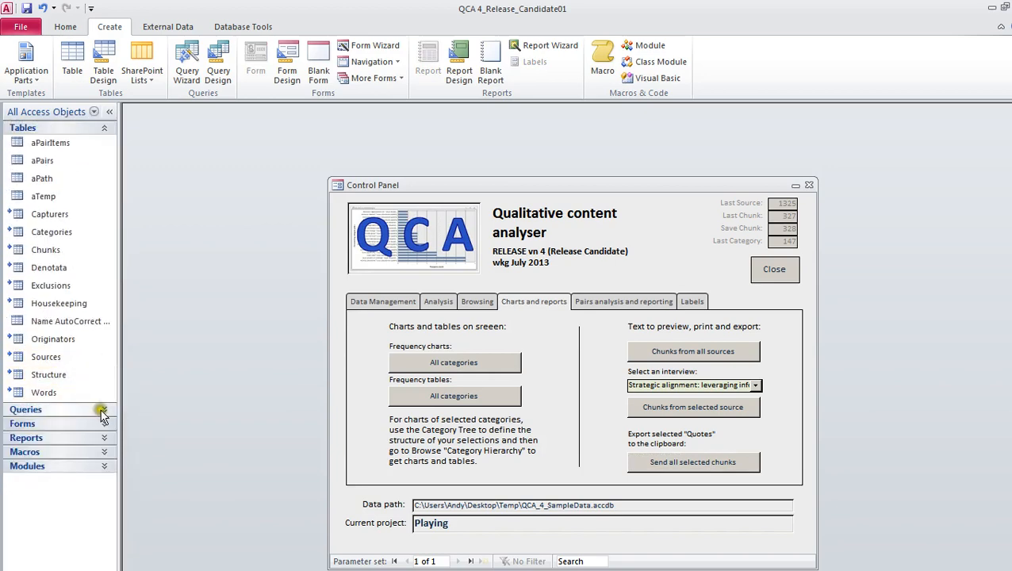
click(22, 422)
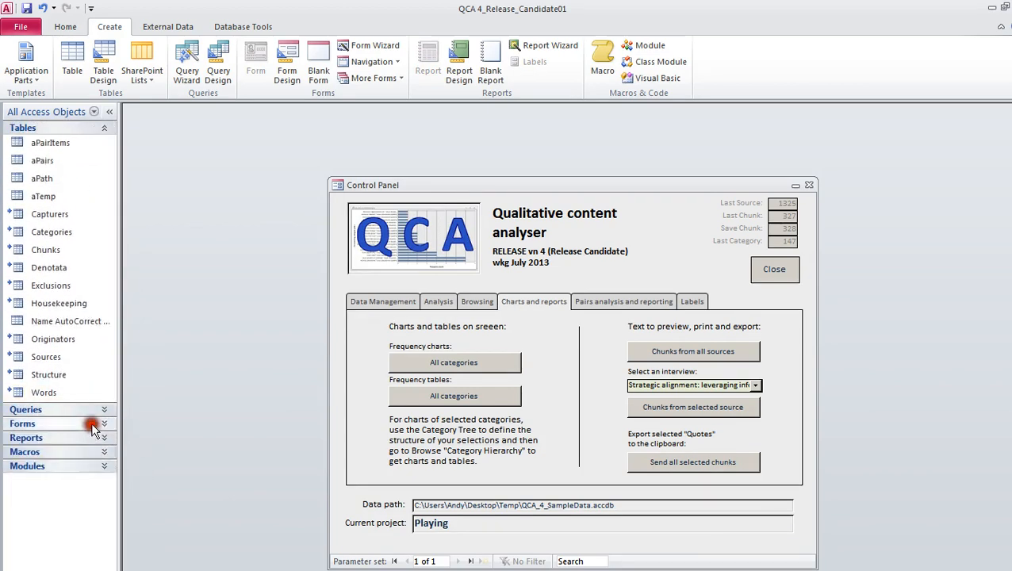
mouse_move(844, 284)
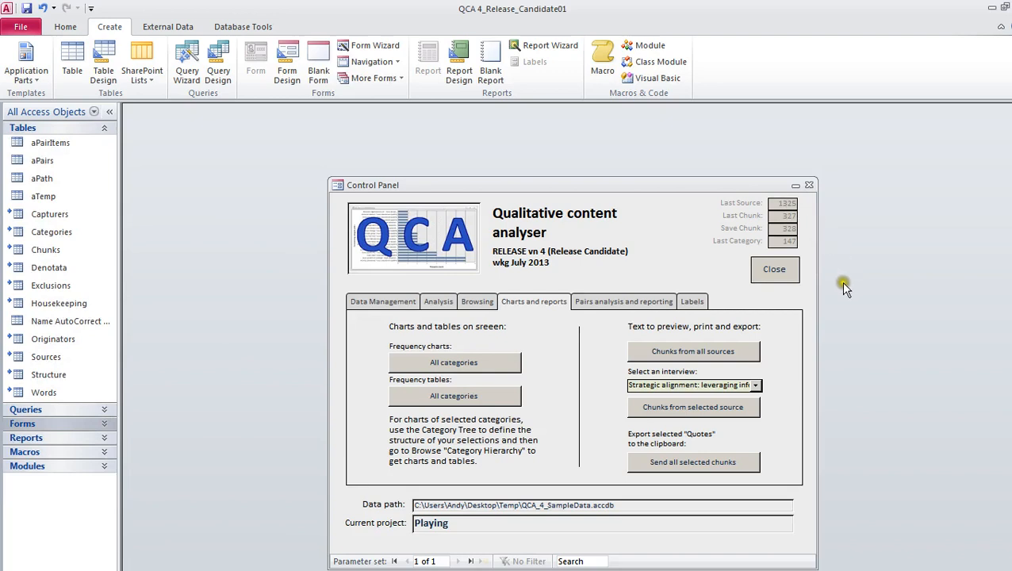
mouse_move(863, 291)
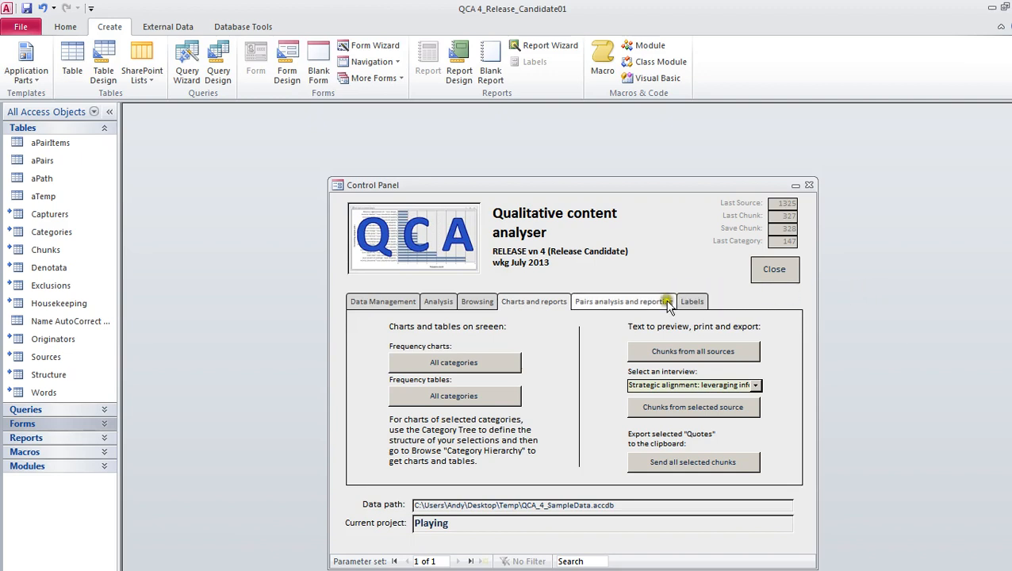
click(624, 301)
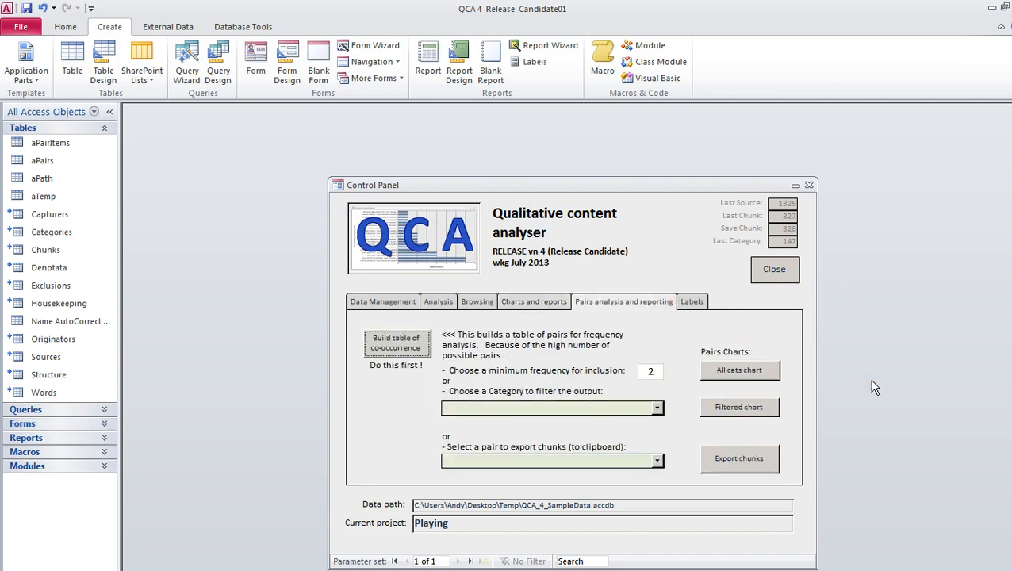